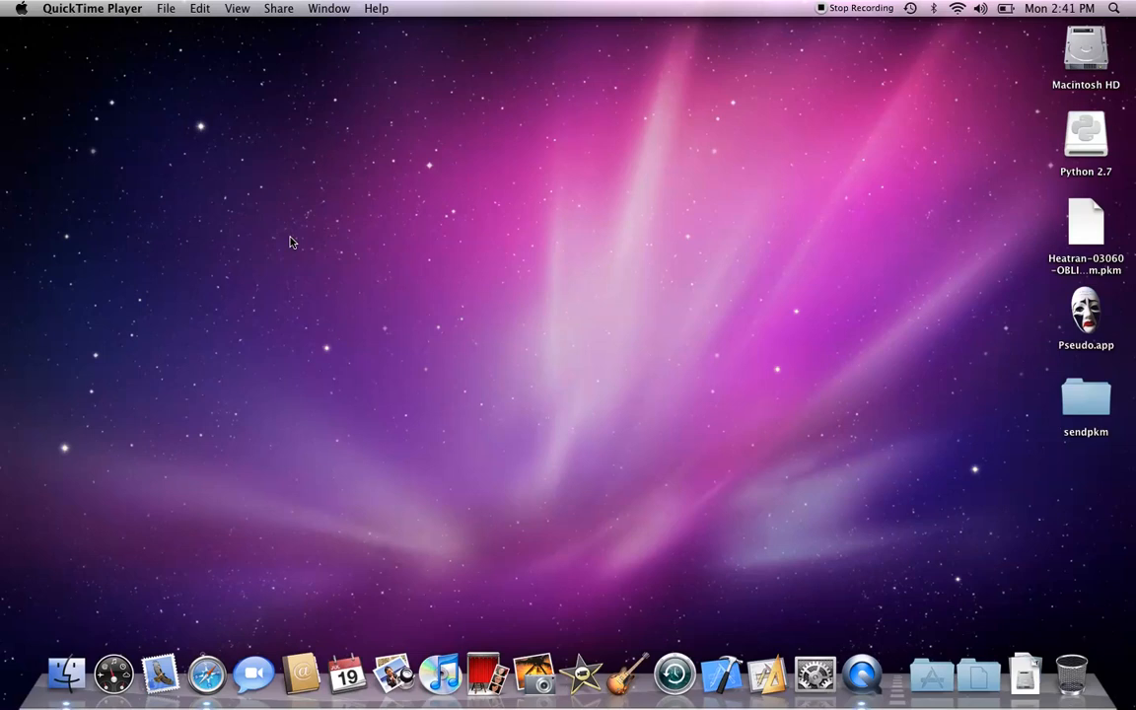
{"action": "mouse_move", "coordinate": [886, 104]}
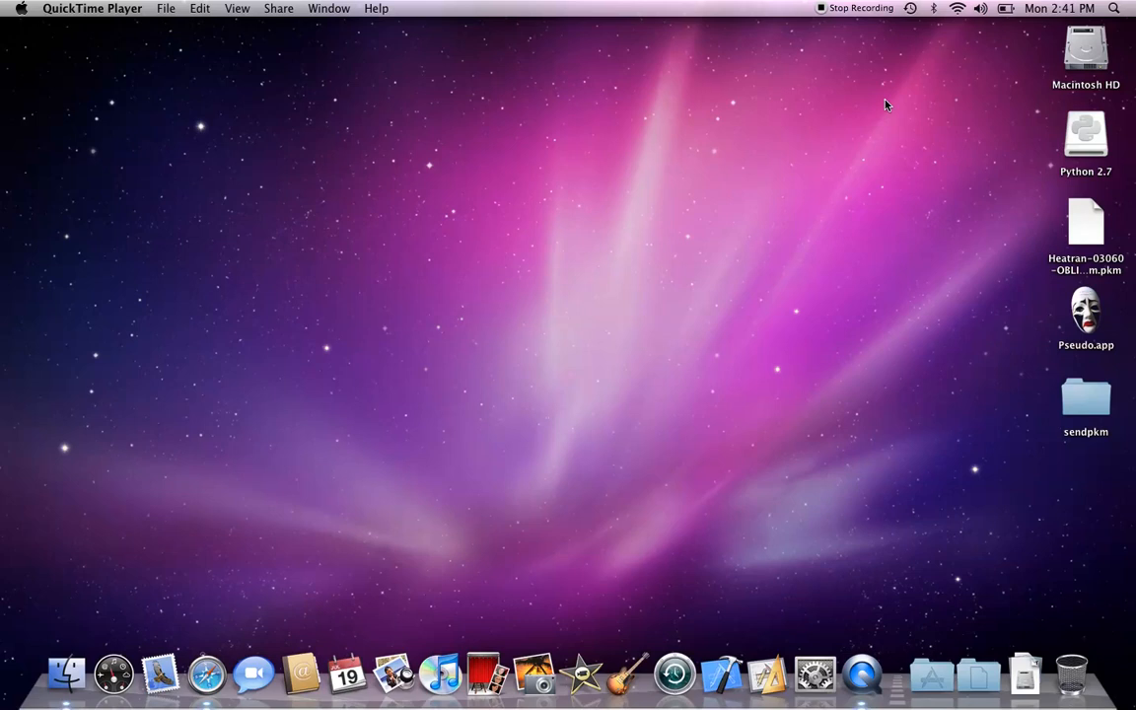
{"action": "mouse_move", "coordinate": [970, 71]}
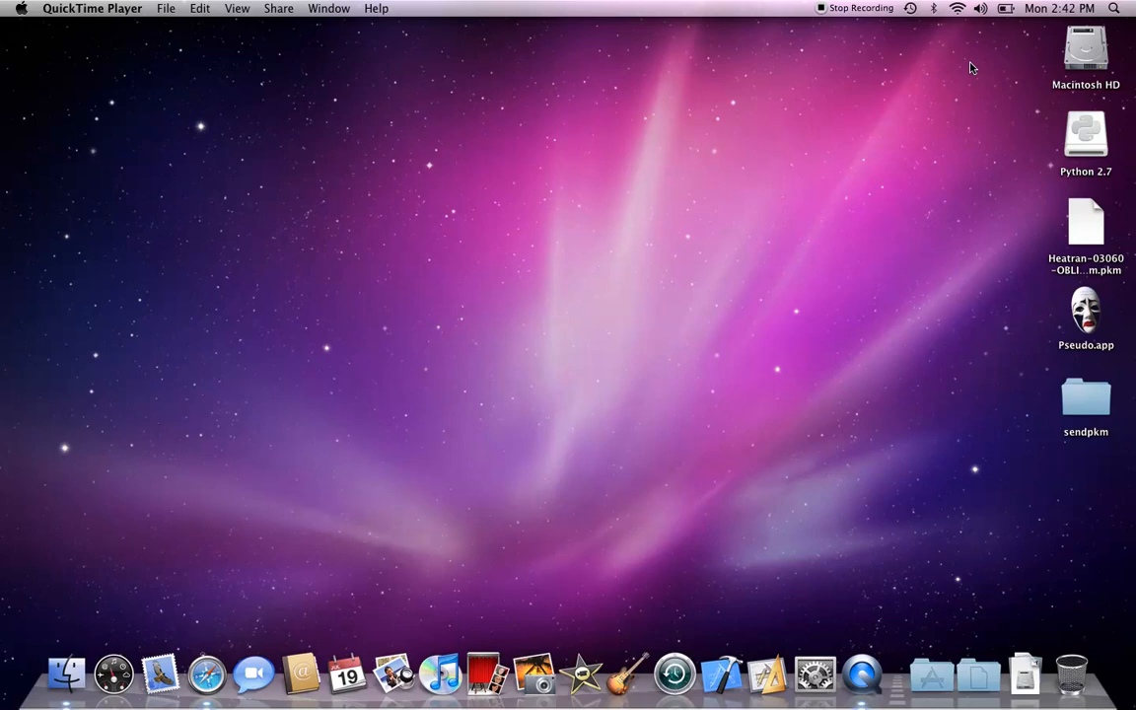
{"action": "mouse_move", "coordinate": [968, 75]}
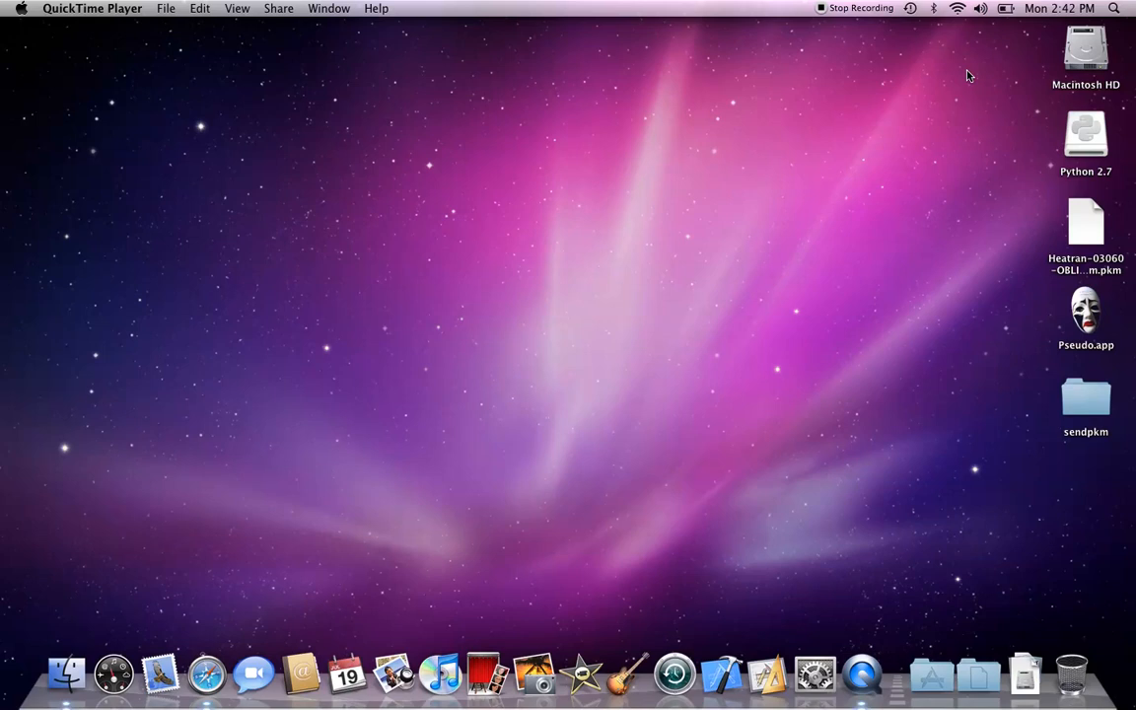
{"action": "mouse_move", "coordinate": [982, 142]}
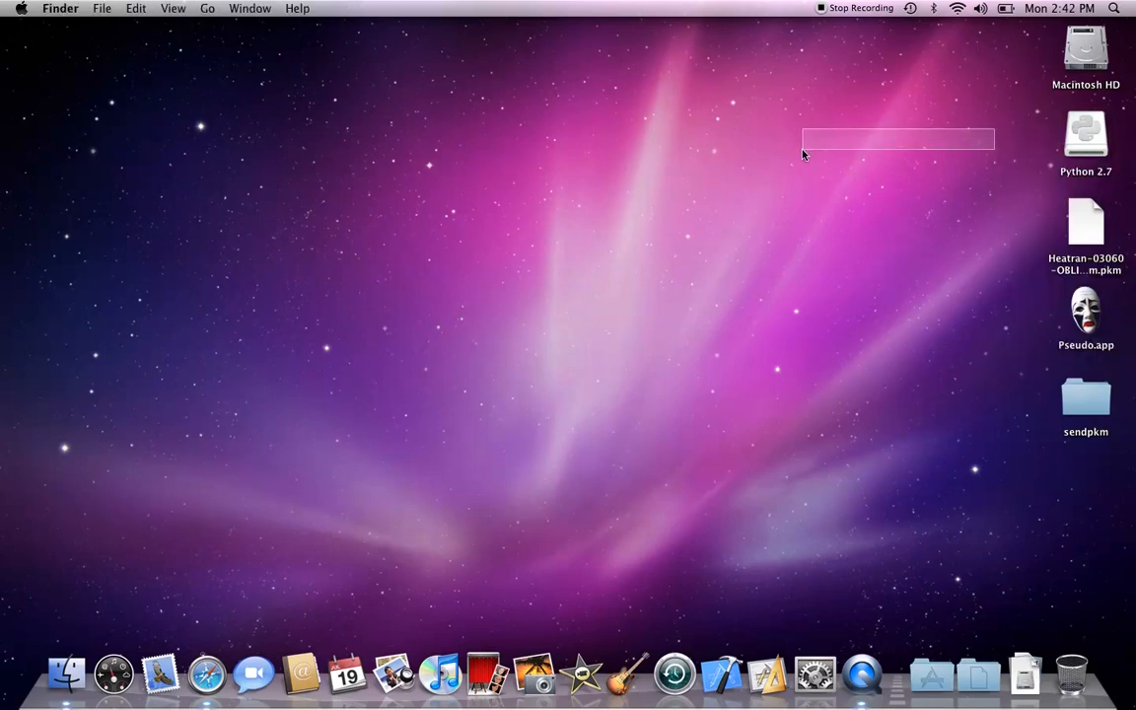
- Look over the Python 2.7 volume's files and the Heatran .pkm on the desktop
{"action": "left_click", "coordinate": [1085, 134]}
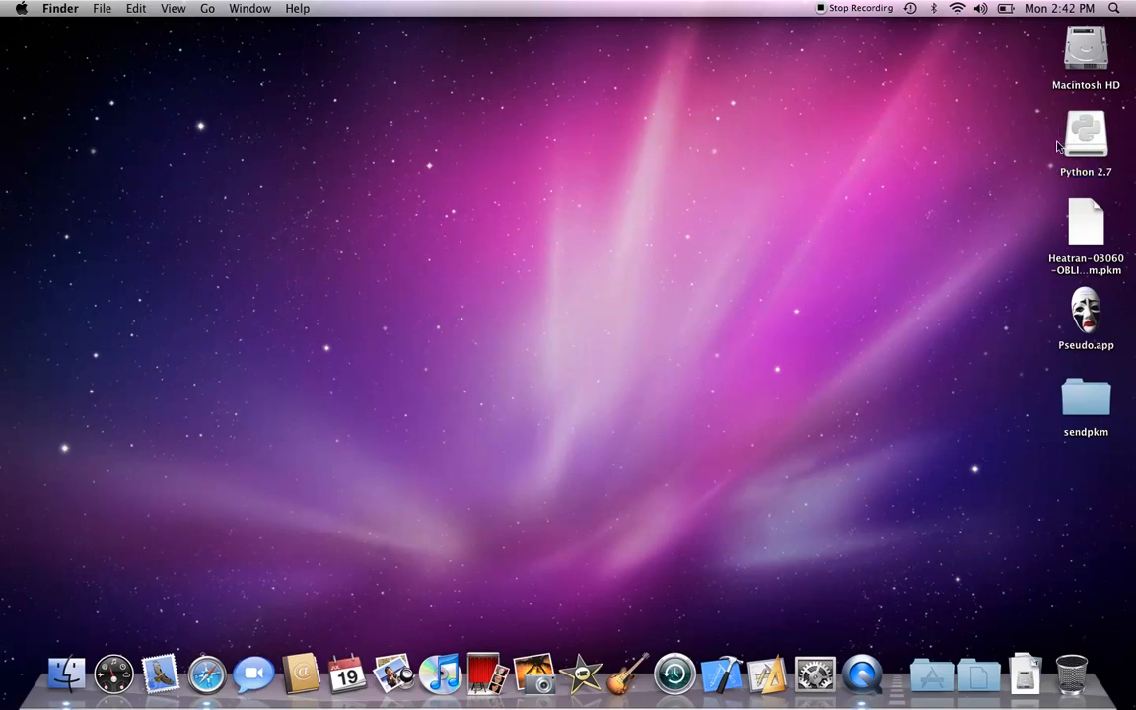
{"action": "mouse_move", "coordinate": [950, 414]}
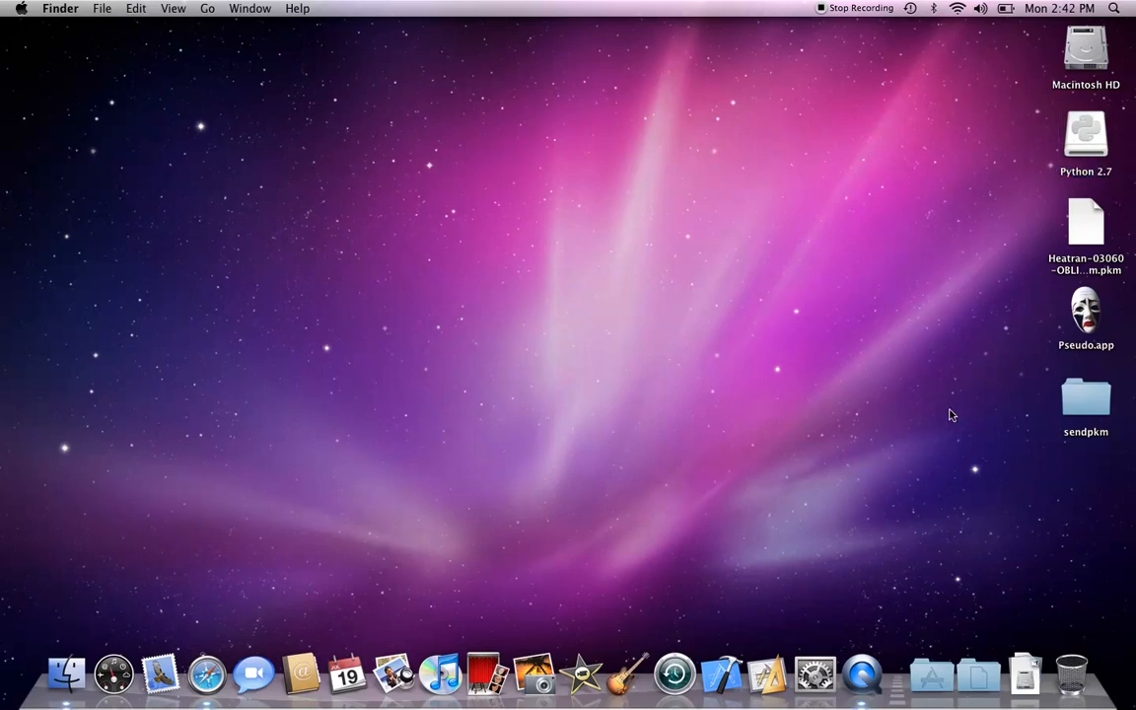
{"action": "mouse_move", "coordinate": [923, 235]}
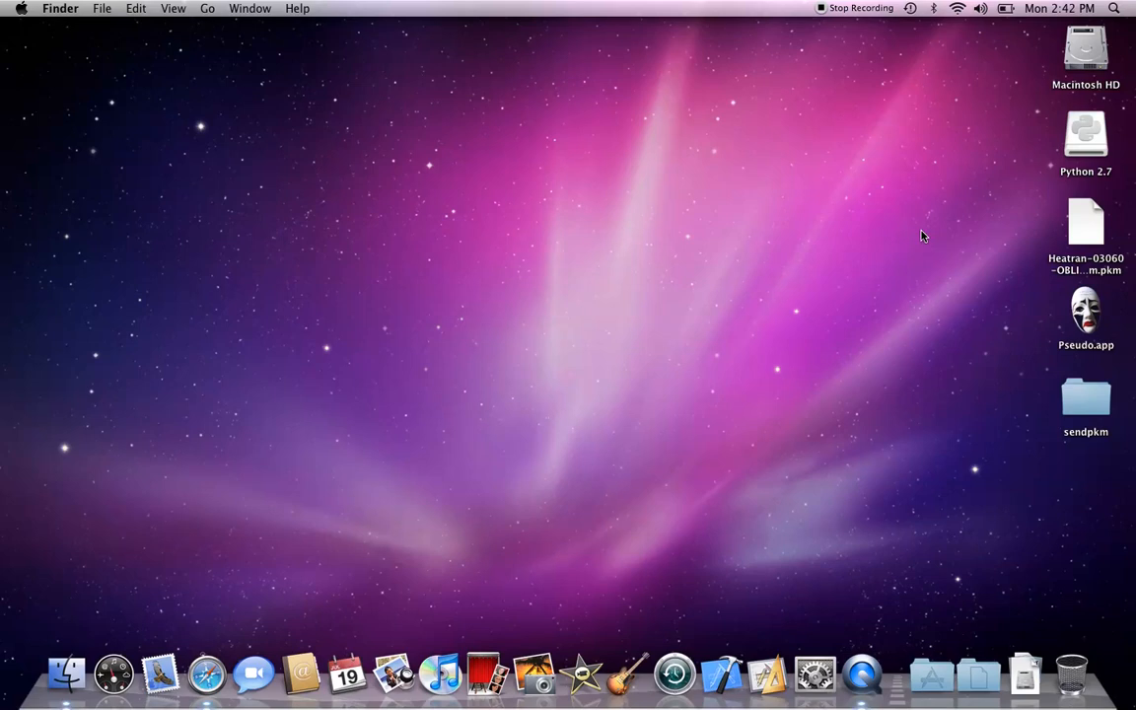
{"action": "double_click", "coordinate": [1085, 225]}
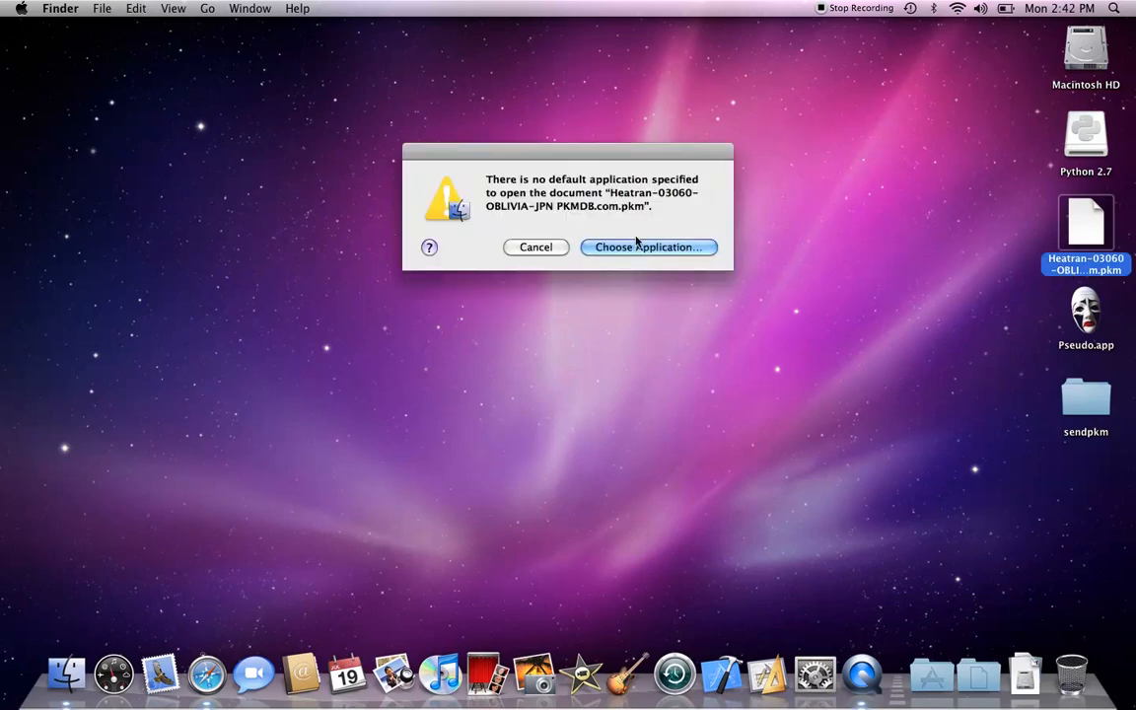
{"action": "left_click", "coordinate": [537, 246]}
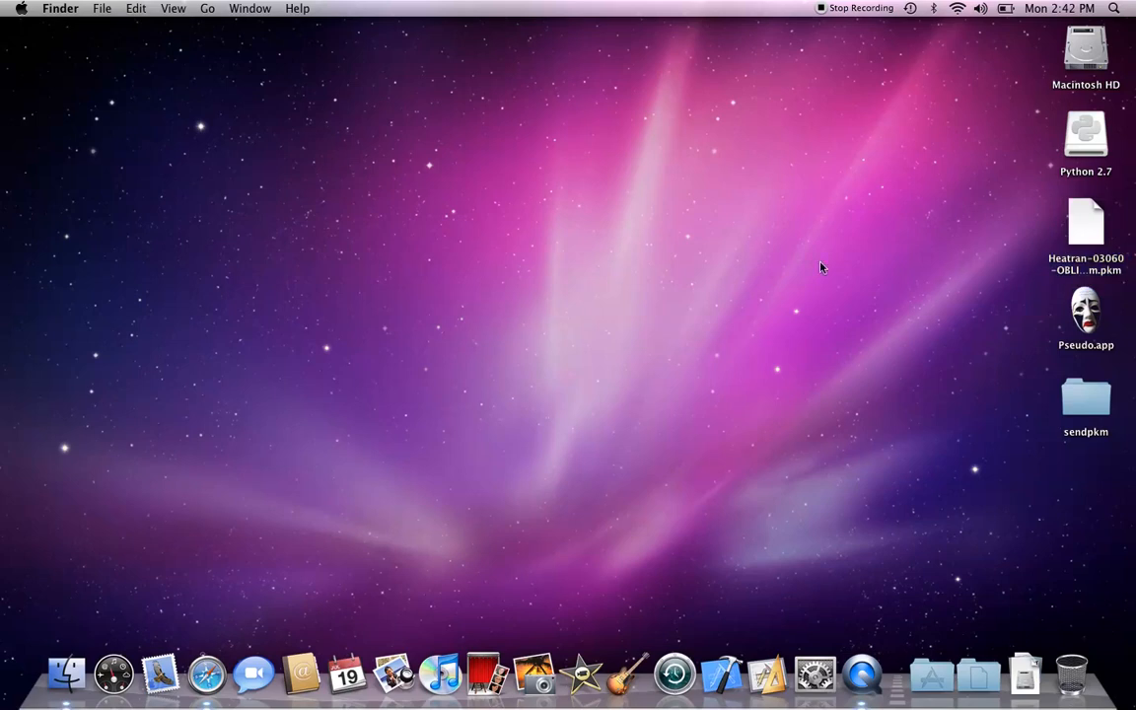
{"action": "mouse_move", "coordinate": [1064, 245]}
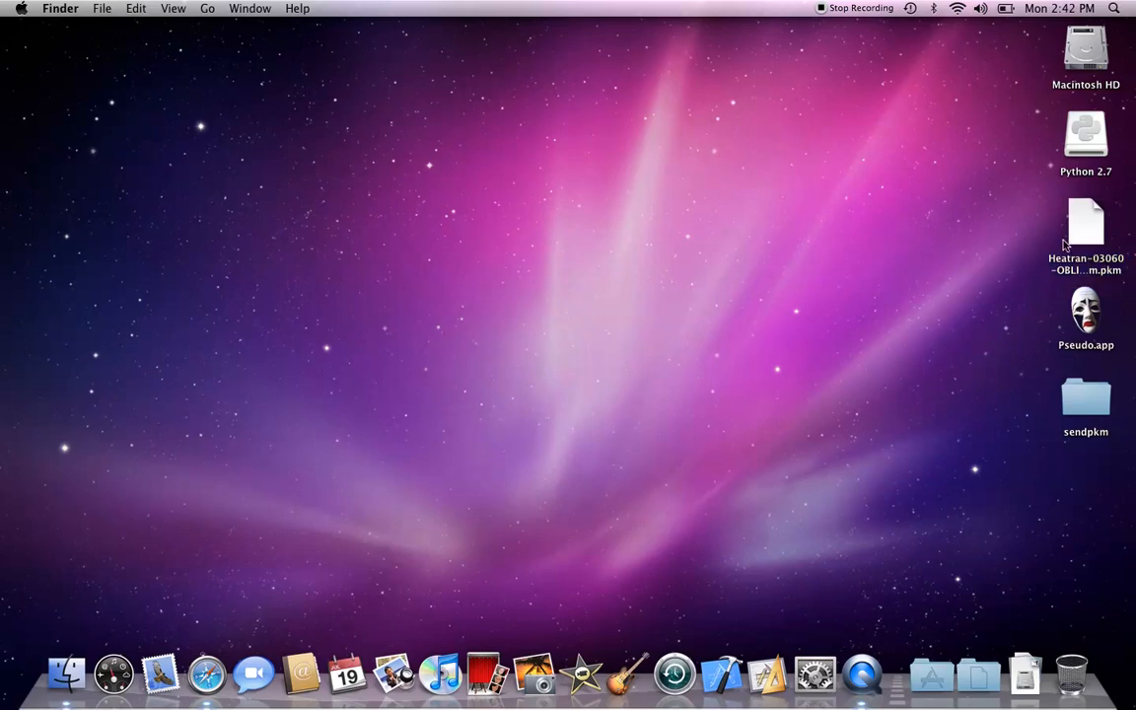
{"action": "mouse_move", "coordinate": [907, 260]}
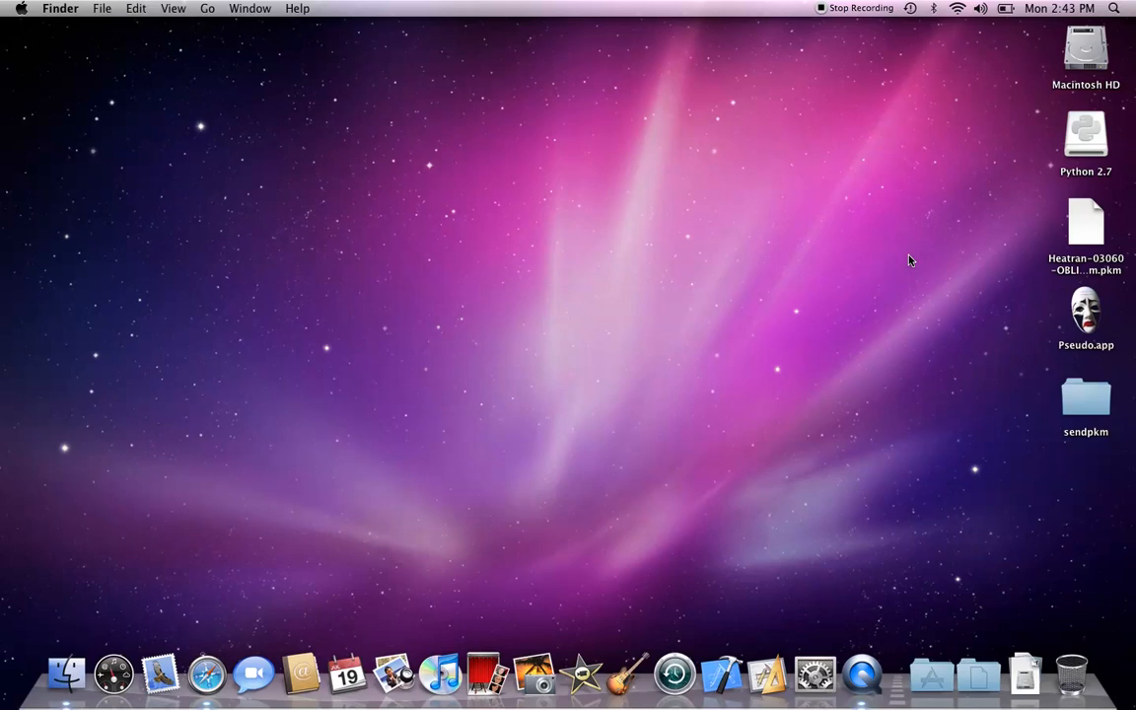
{"action": "left_click_drag", "start_coordinate": [907, 258], "coordinate": [651, 264]}
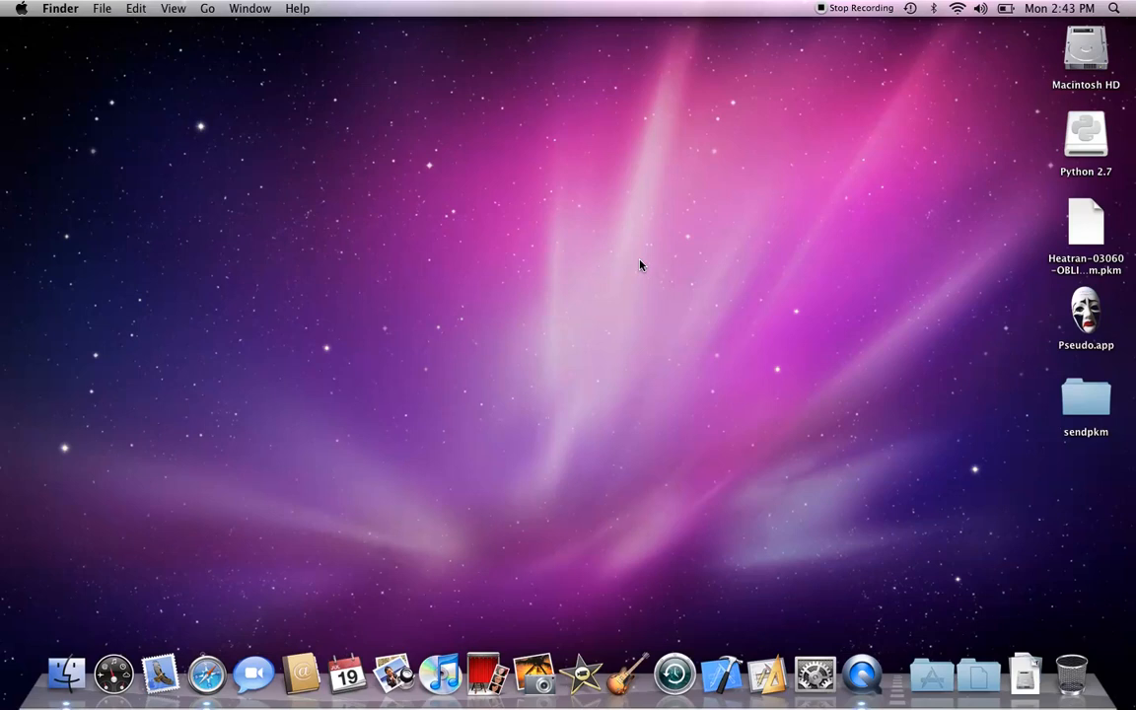
{"action": "left_click_drag", "start_coordinate": [639, 264], "coordinate": [777, 304]}
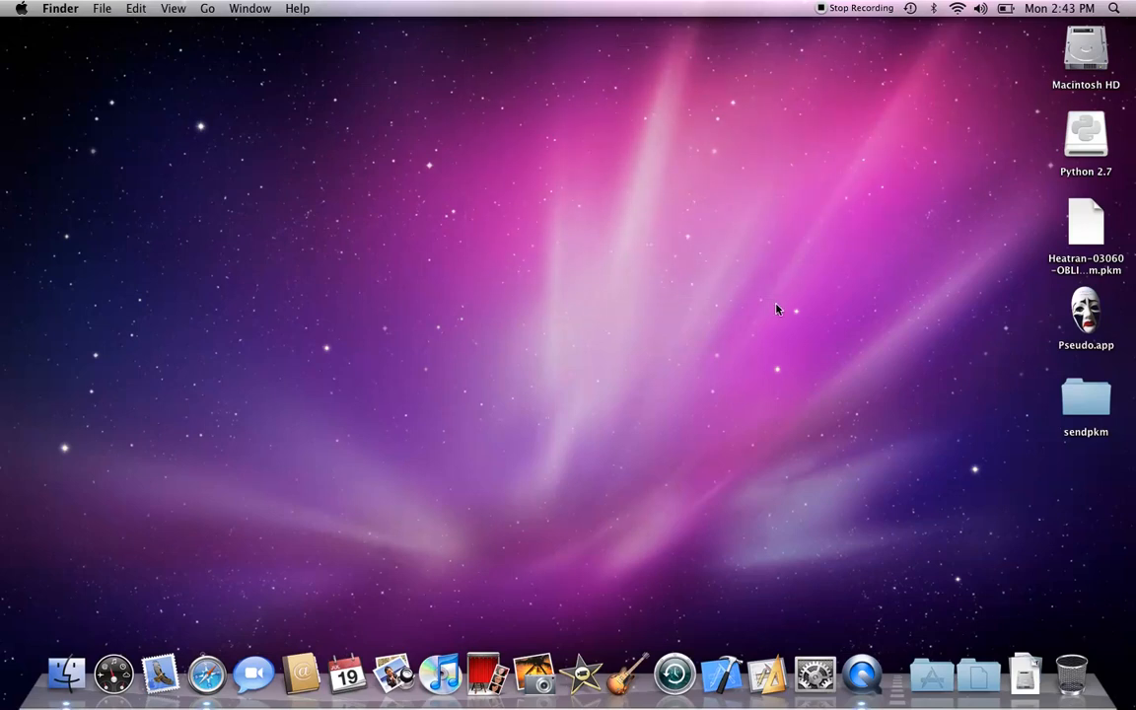
{"action": "left_click", "coordinate": [1085, 220]}
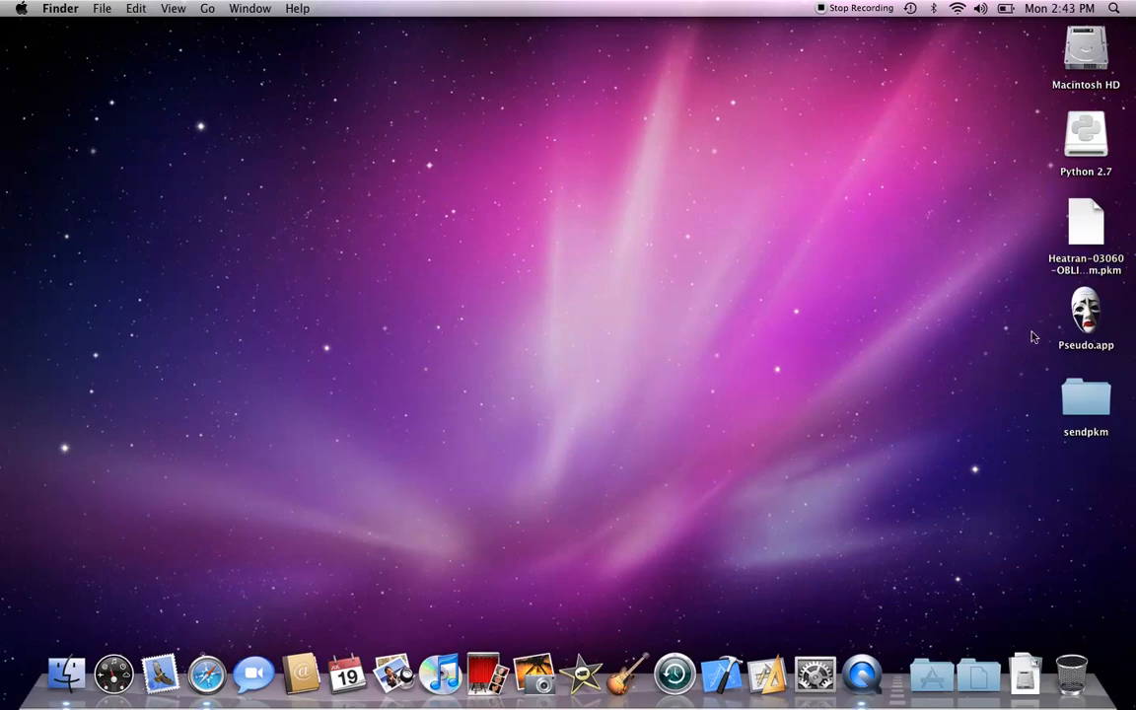
{"action": "mouse_move", "coordinate": [927, 339]}
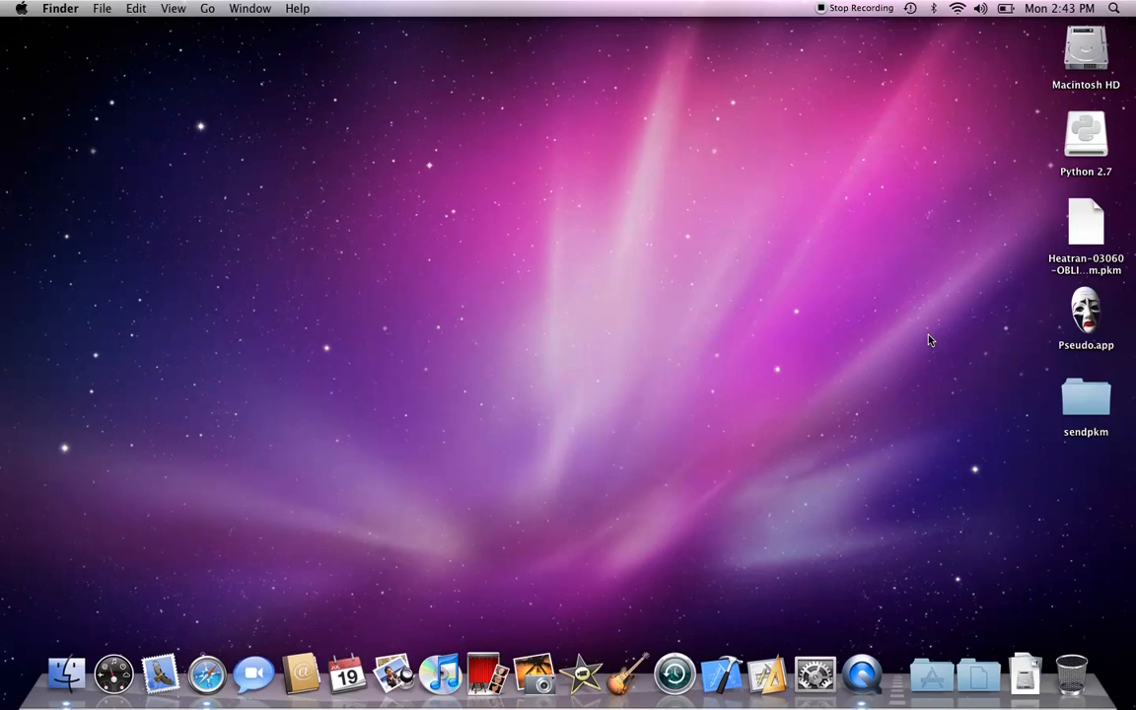
- Check Pseudo.app and the sendpkm folder on the desktop, then bring up Safari's Download Python page
{"action": "left_click", "coordinate": [1085, 311]}
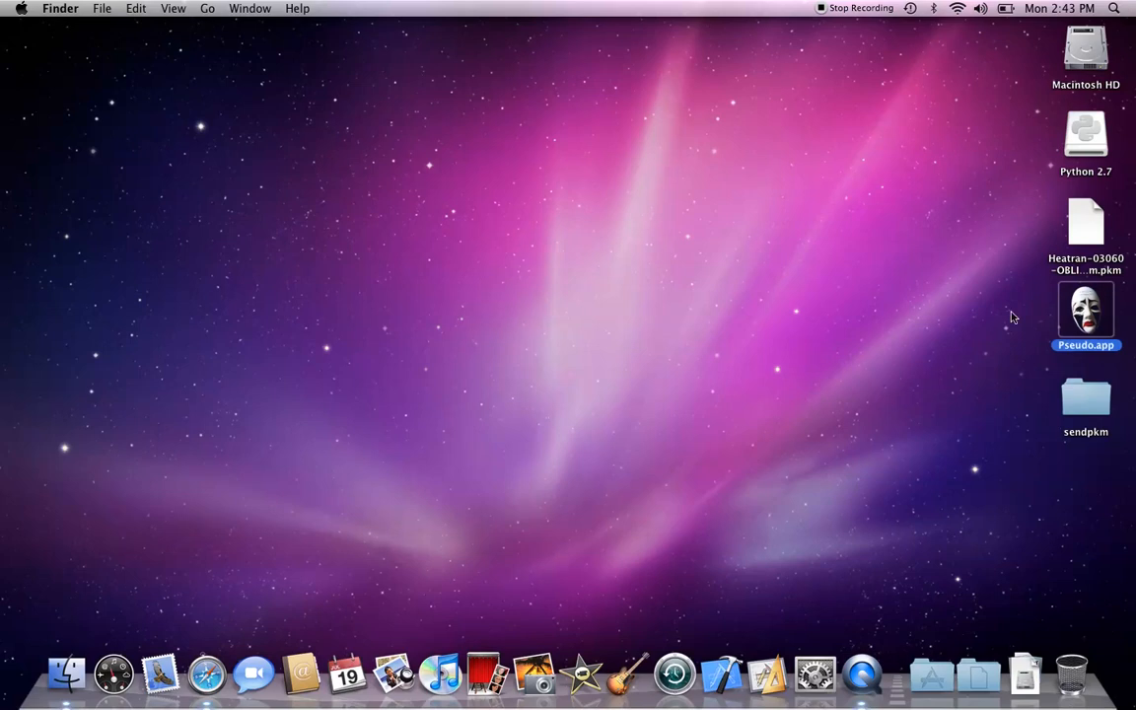
{"action": "left_click", "coordinate": [1085, 399]}
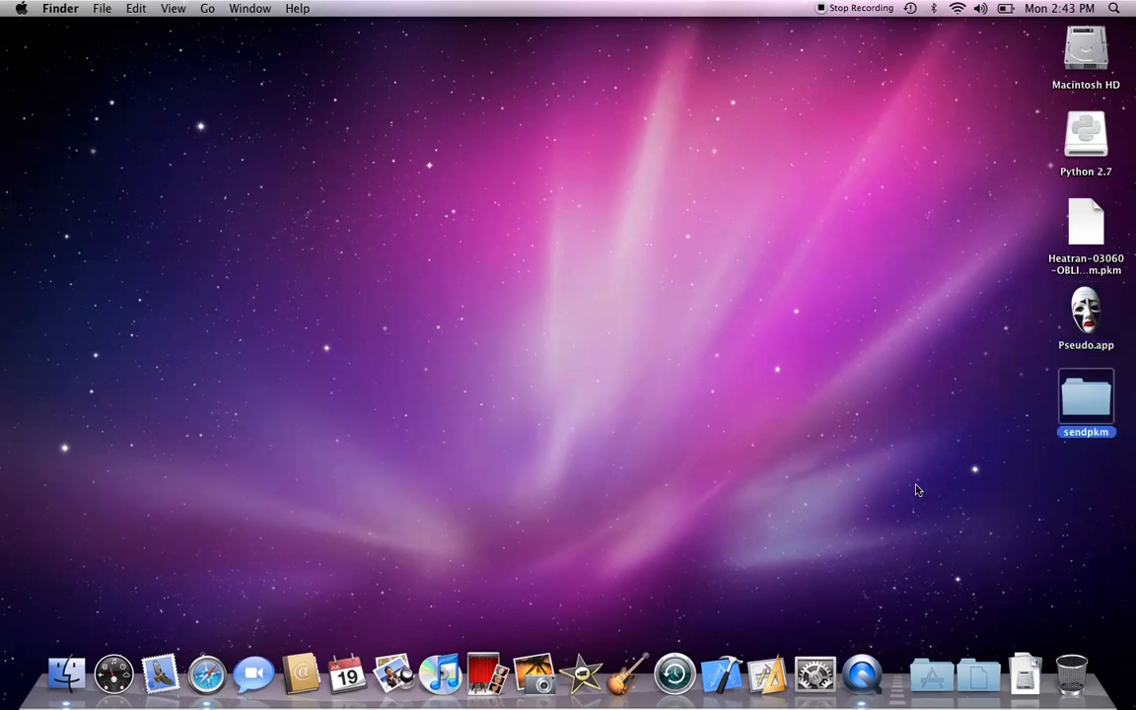
{"action": "left_click", "coordinate": [733, 433]}
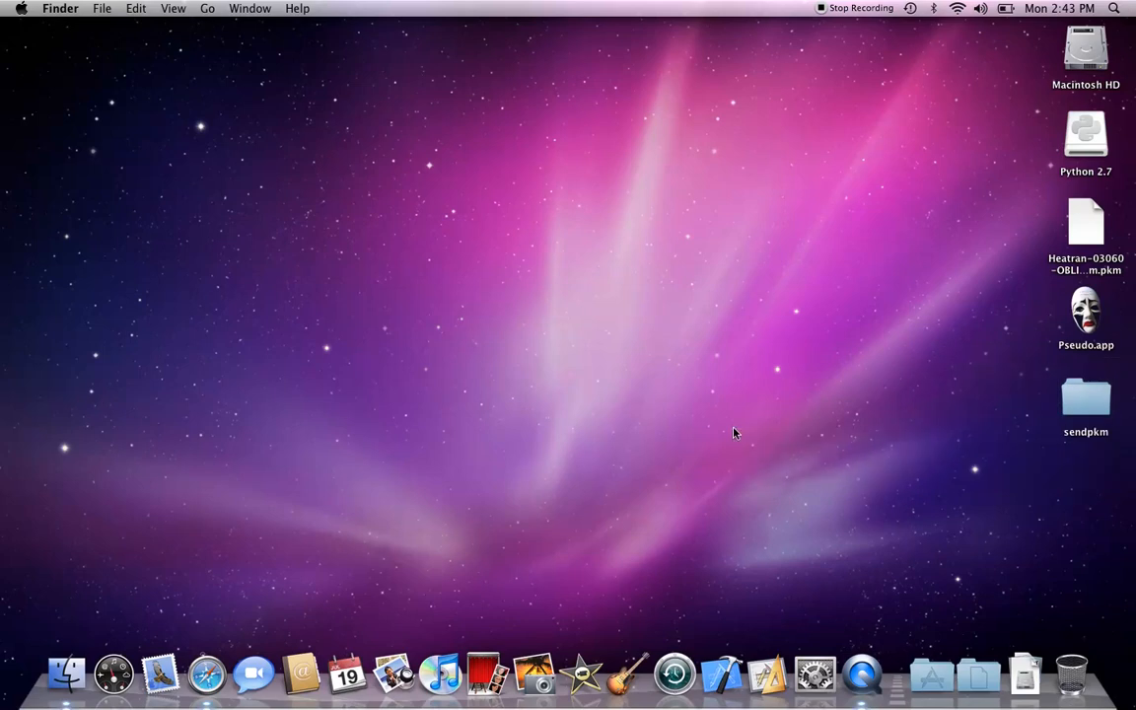
{"action": "mouse_move", "coordinate": [917, 373]}
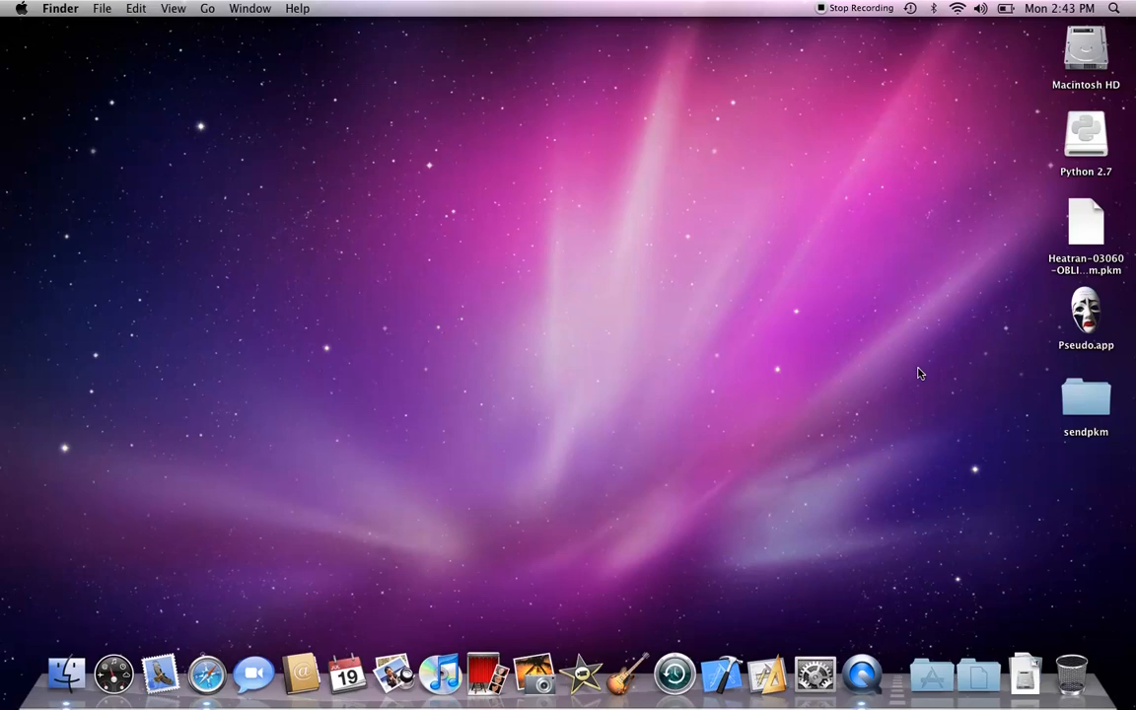
{"action": "mouse_move", "coordinate": [1043, 181]}
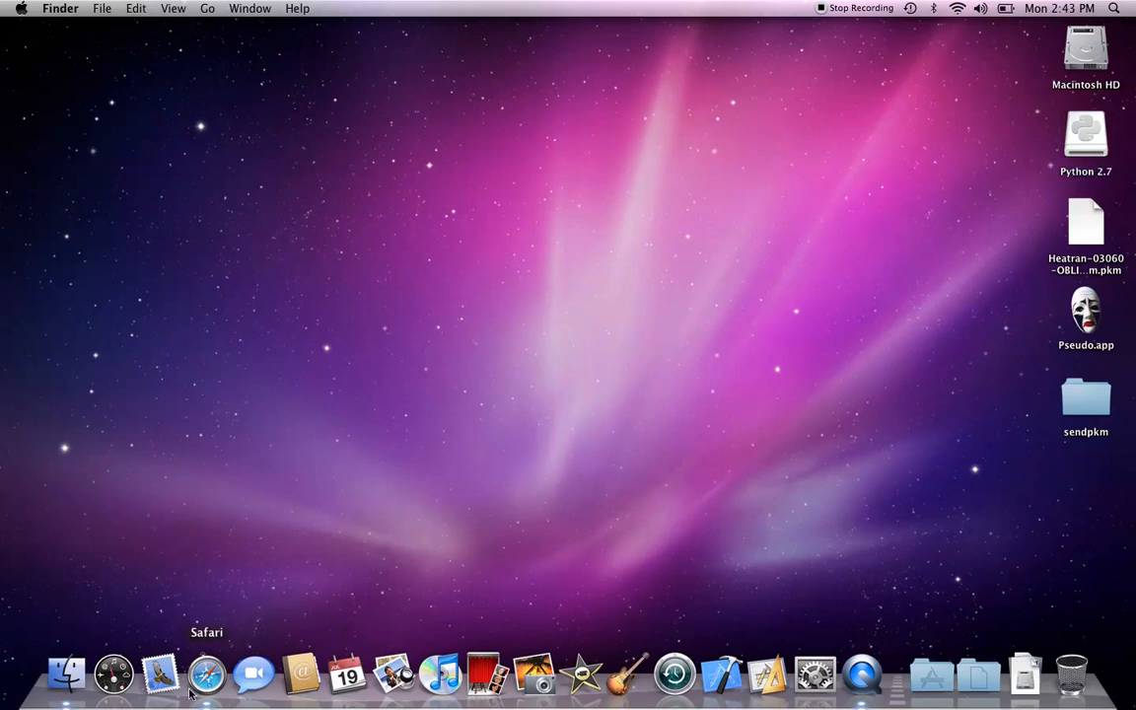
{"action": "left_click", "coordinate": [205, 674]}
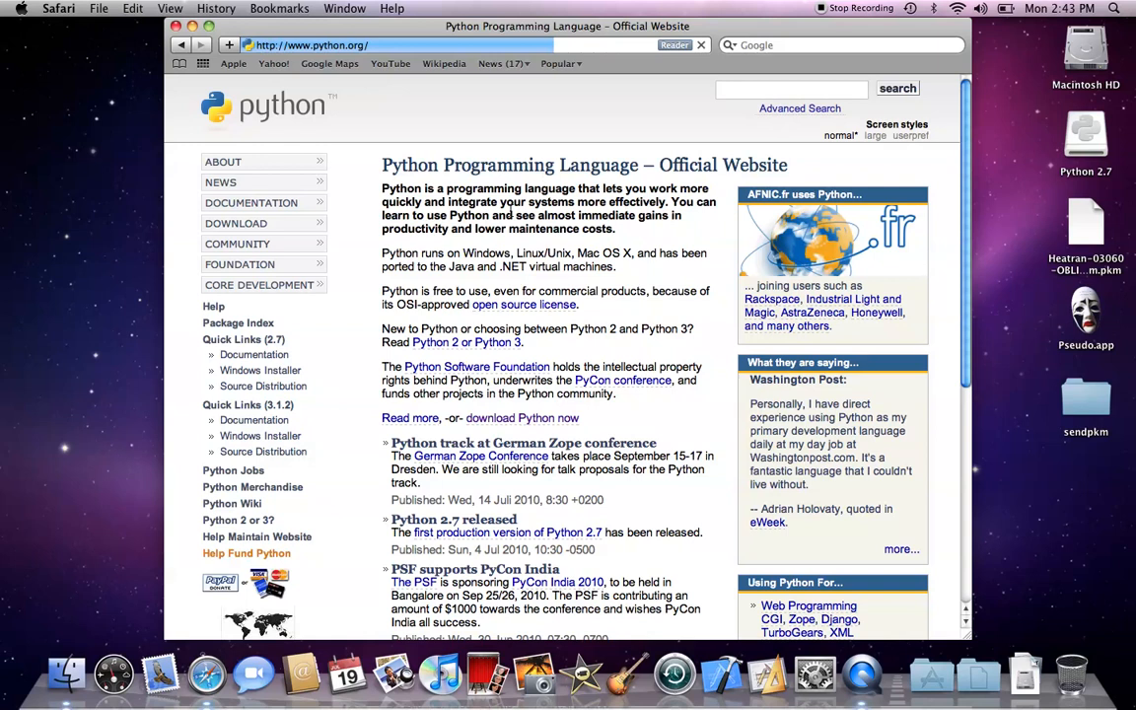
{"action": "scroll", "scroll_direction": "down", "scroll_amount": 3}
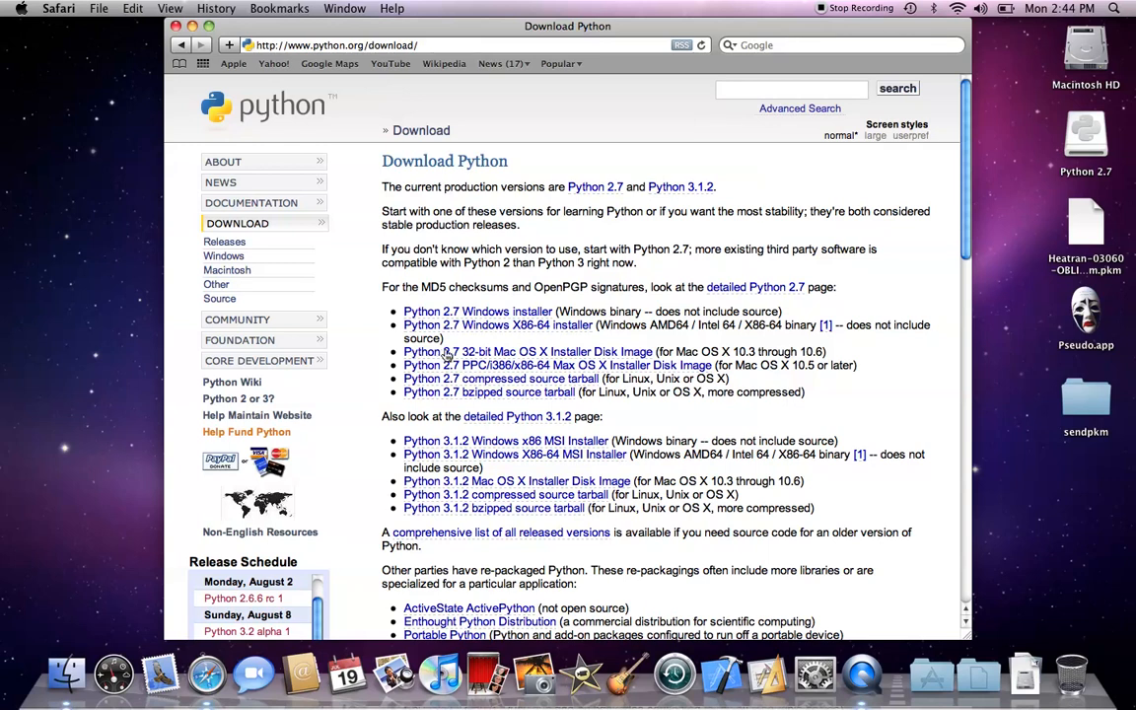
{"action": "mouse_move", "coordinate": [568, 359]}
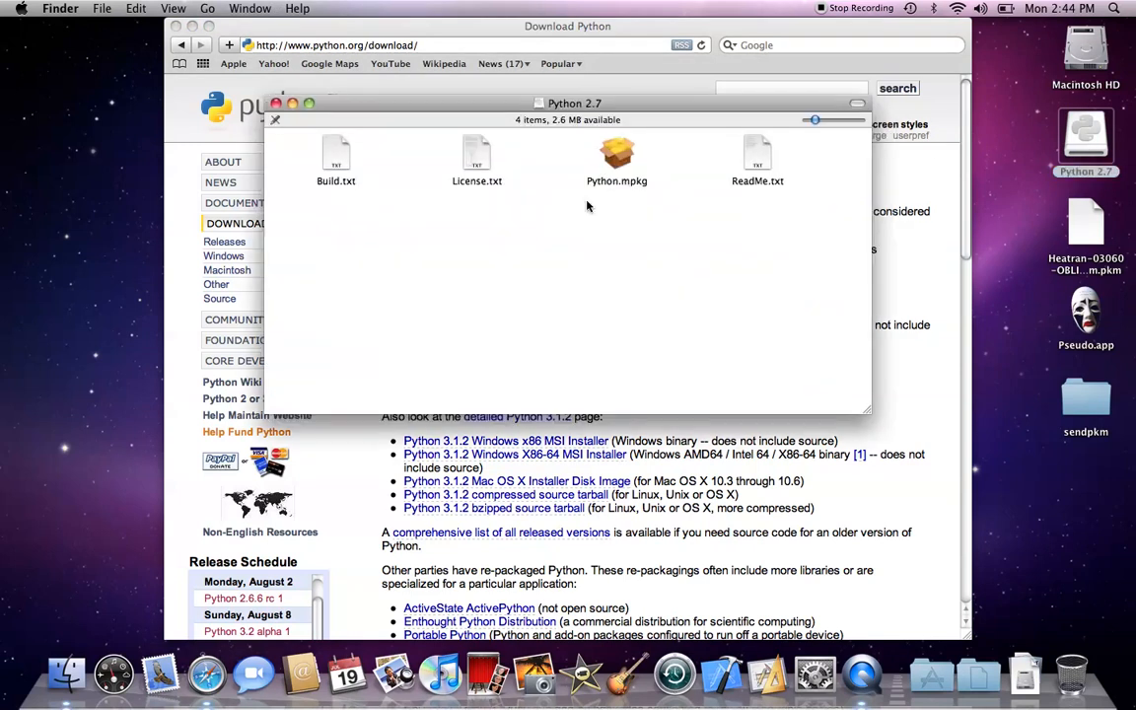
{"action": "mouse_move", "coordinate": [280, 118]}
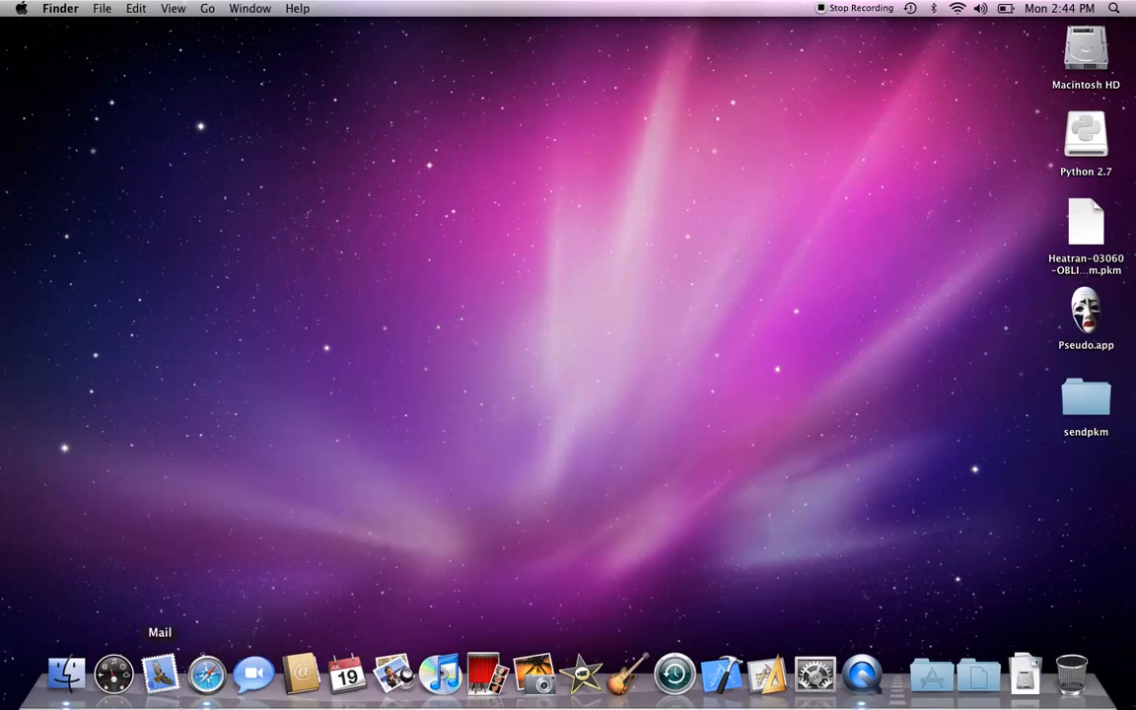
- Browse pkmdb.com's Japanese Nintendo DS event list, finding the Heatran OBLIVIA entry
{"action": "left_click", "coordinate": [1084, 221]}
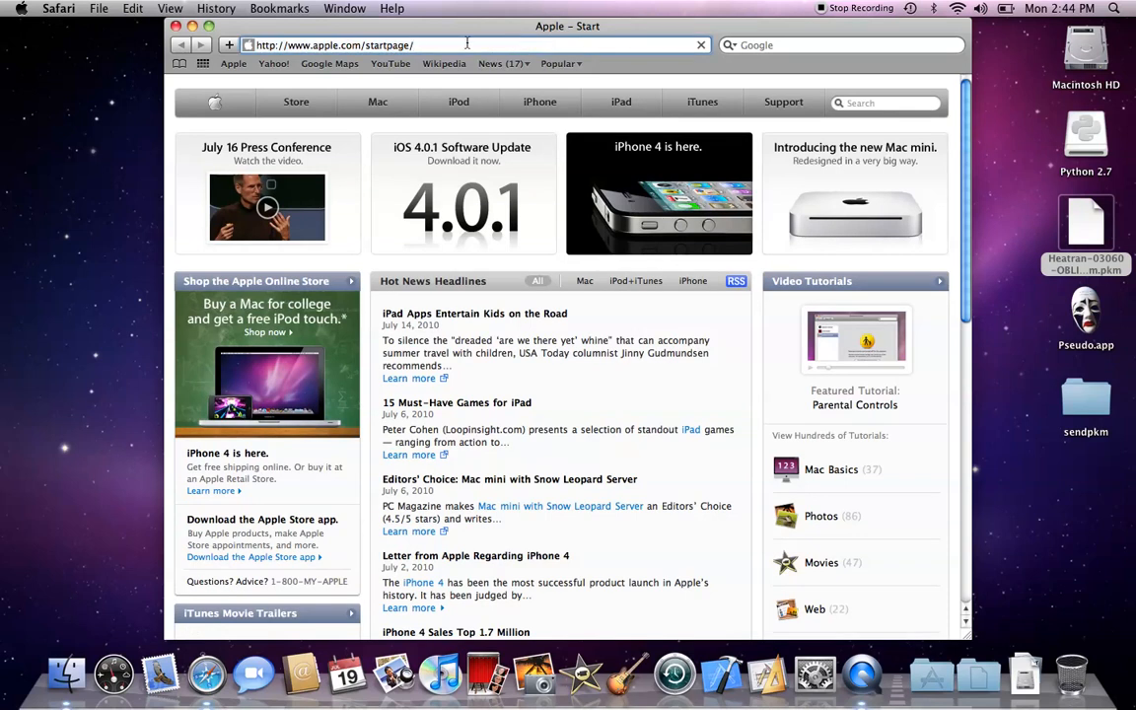
{"action": "type", "text": "pkmdb"}
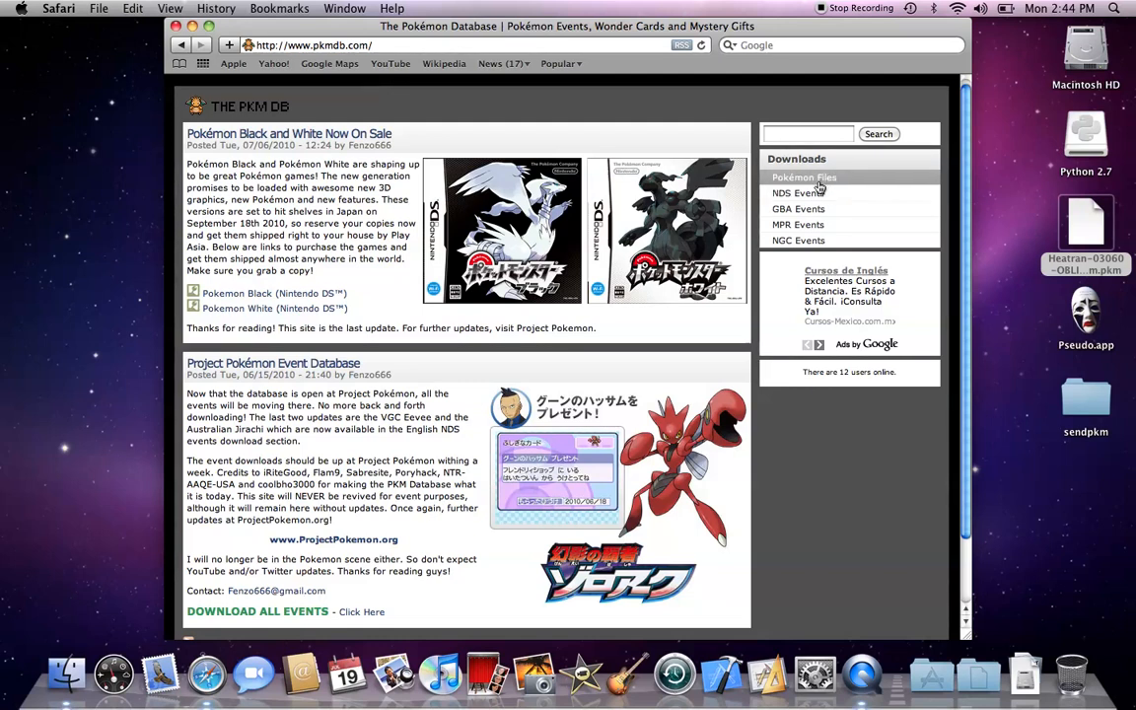
{"action": "mouse_move", "coordinate": [797, 193]}
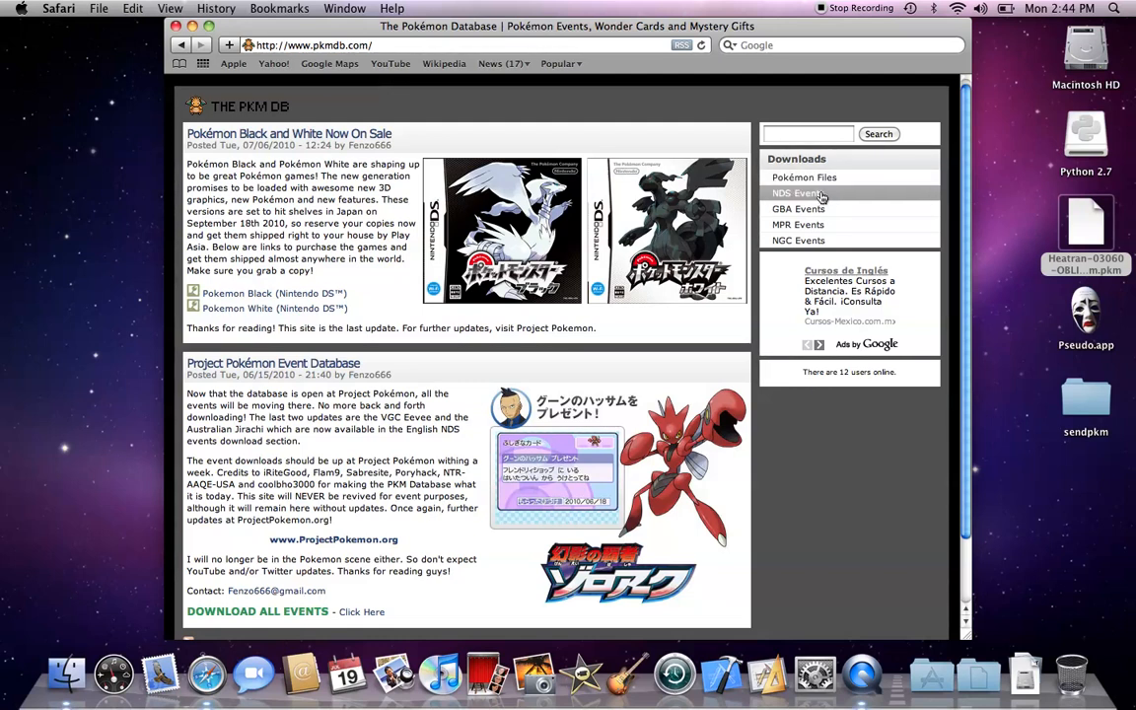
{"action": "left_click", "coordinate": [797, 193]}
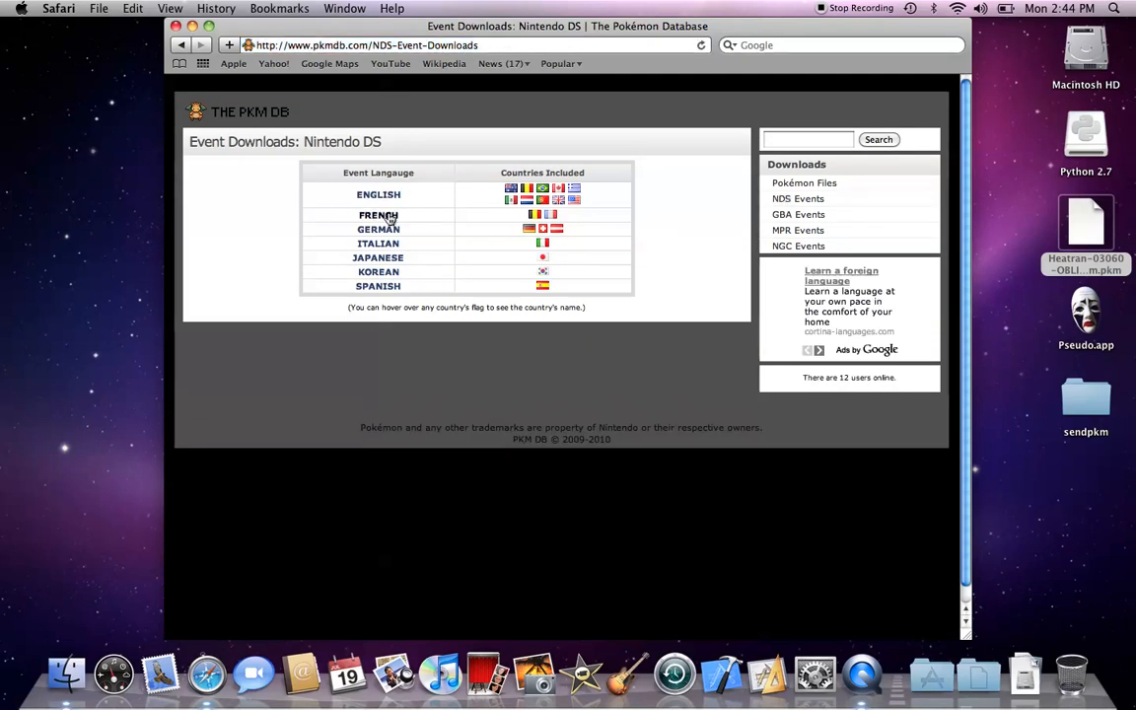
{"action": "mouse_move", "coordinate": [383, 198]}
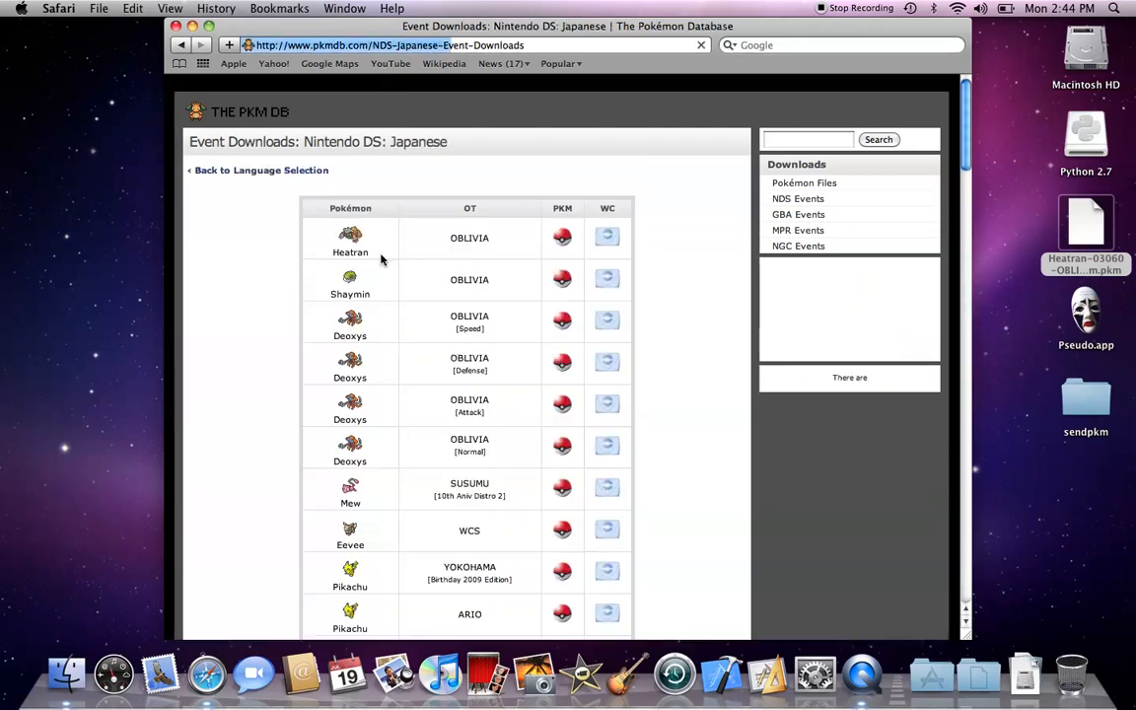
{"action": "scroll", "scroll_direction": "down", "scroll_amount": 3}
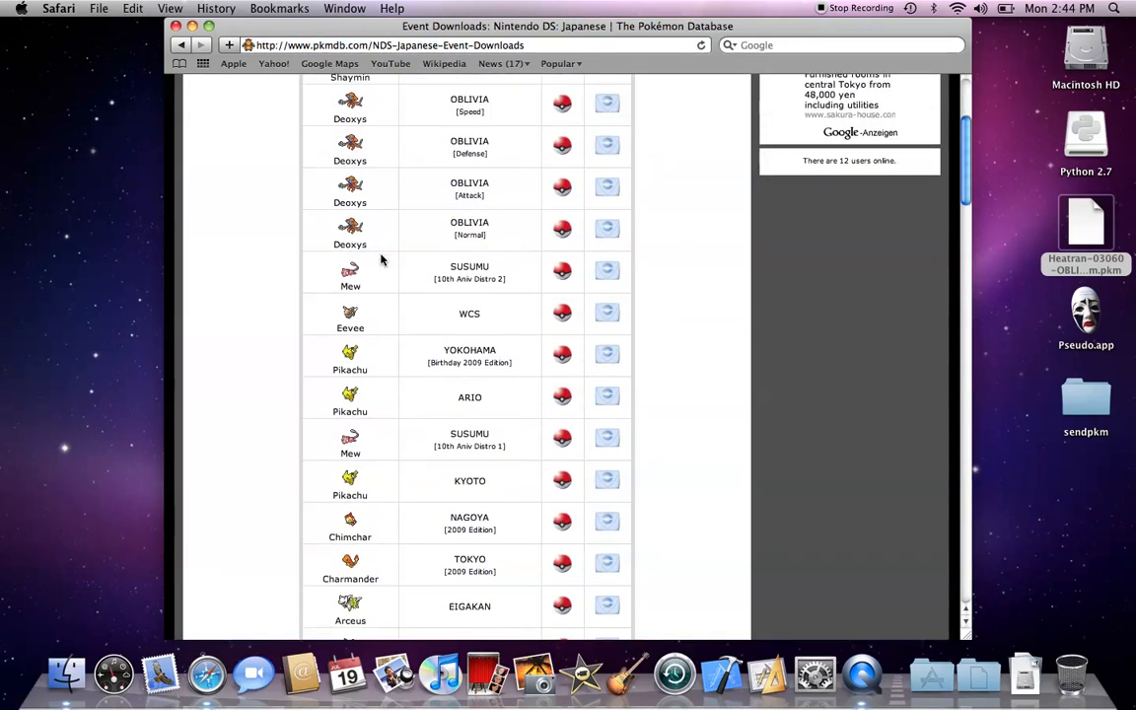
{"action": "scroll", "scroll_direction": "down", "scroll_amount": 3}
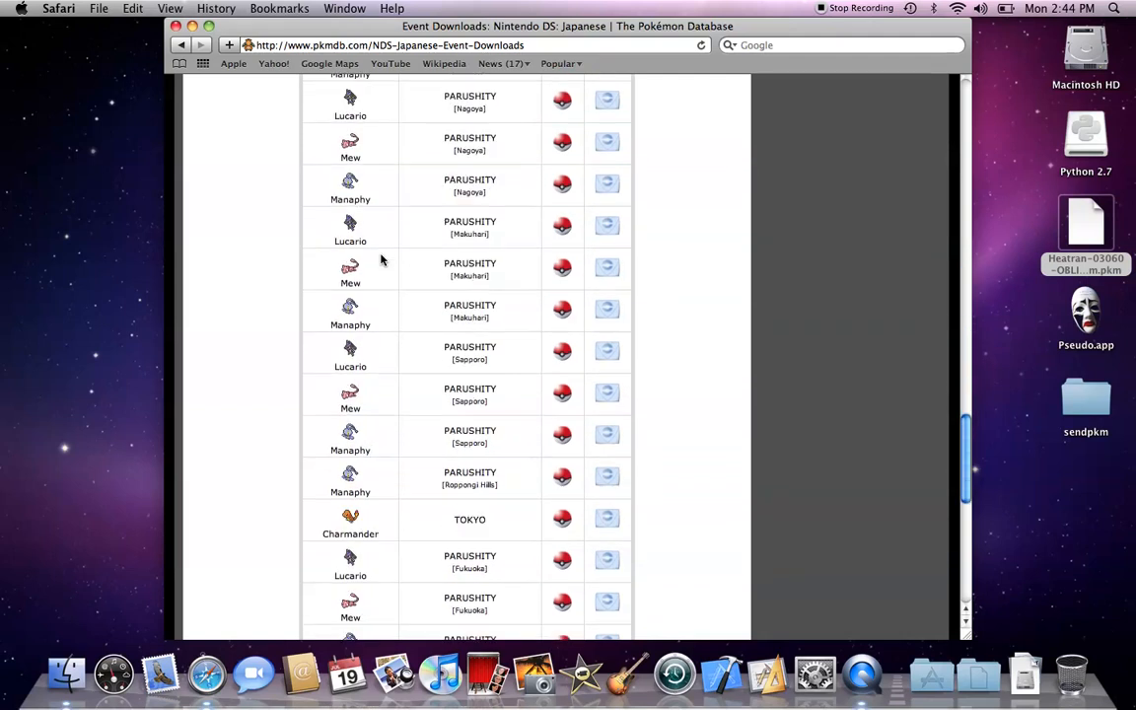
{"action": "scroll", "scroll_direction": "up", "scroll_amount": 3}
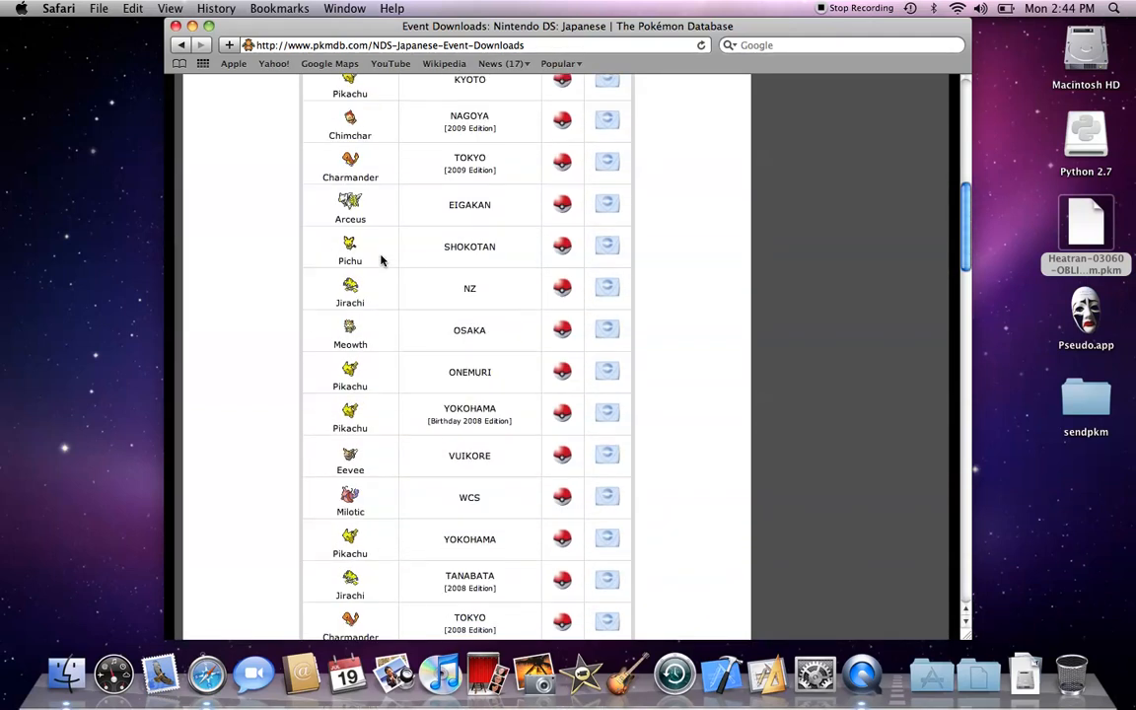
- Dismiss the Downloads views with the Shaymin .pkm, search Google for "pseudo download" and follow the first result
{"action": "scroll", "scroll_direction": "up", "scroll_amount": 3}
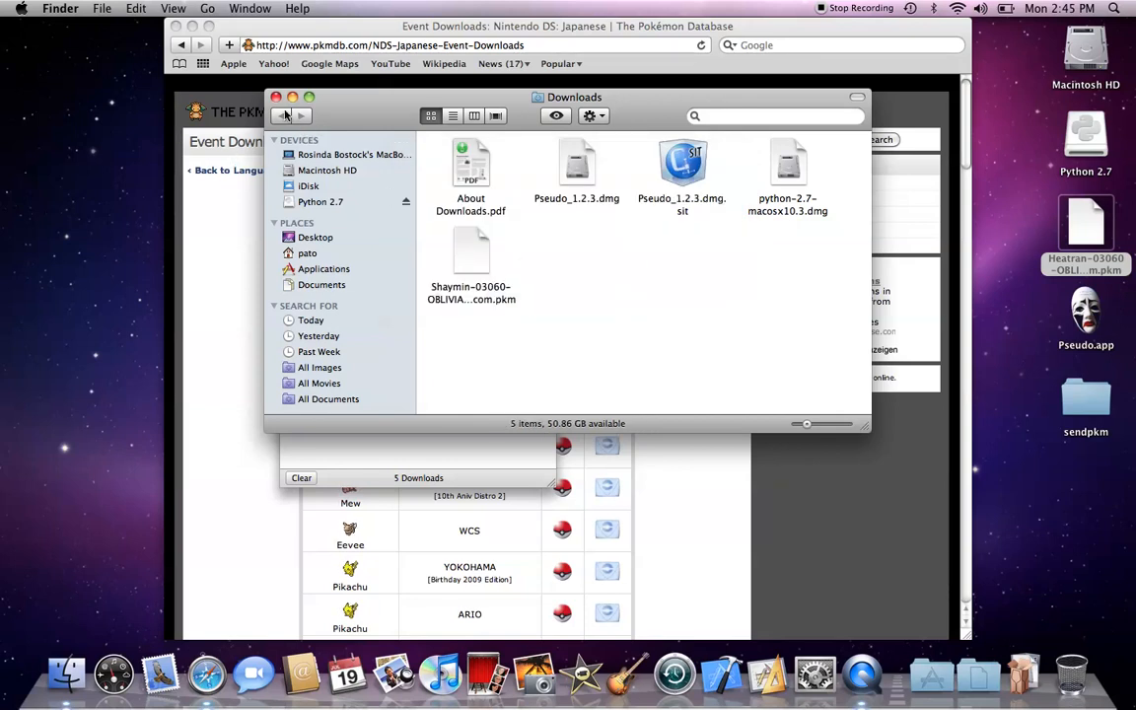
{"action": "left_click", "coordinate": [276, 96]}
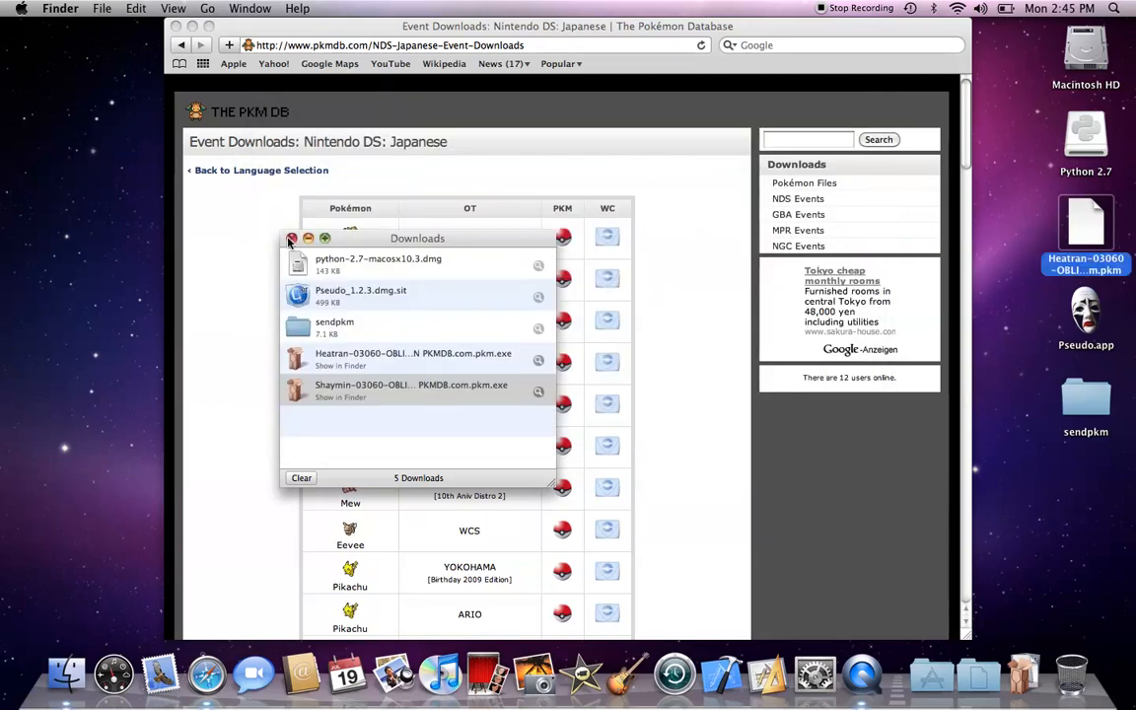
{"action": "left_click", "coordinate": [291, 237]}
{"action": "type", "text": "pseudo downlaod"}
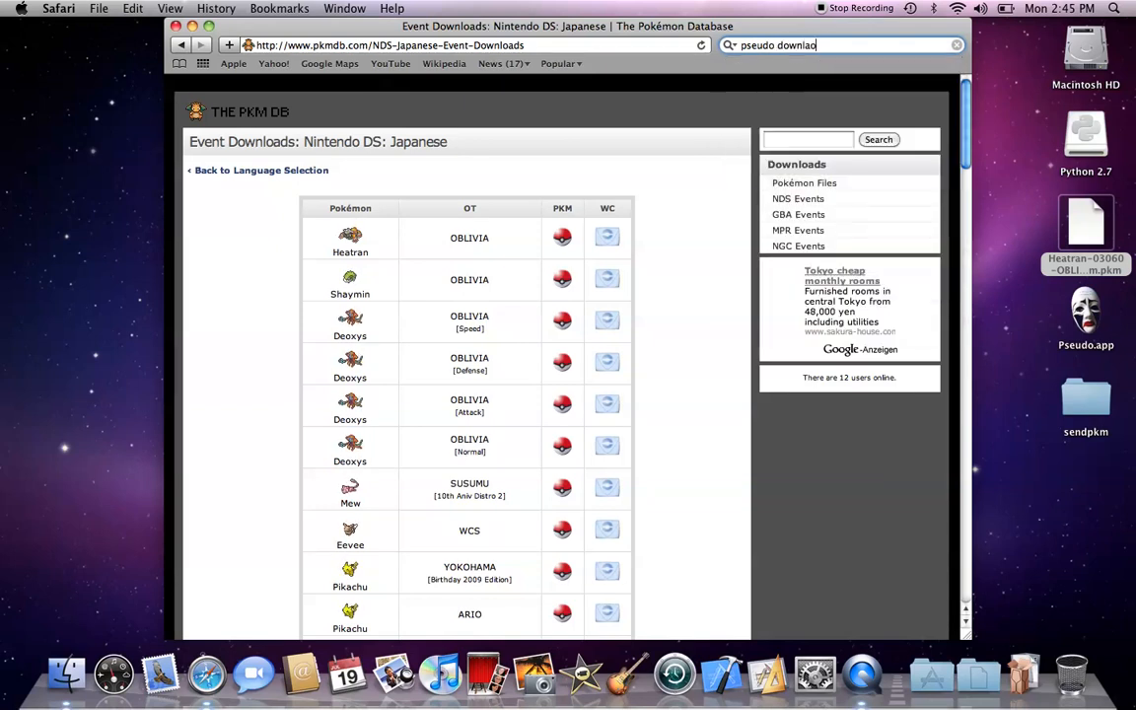
{"action": "type", "text": "oad"}
{"action": "key", "text": "Return"}
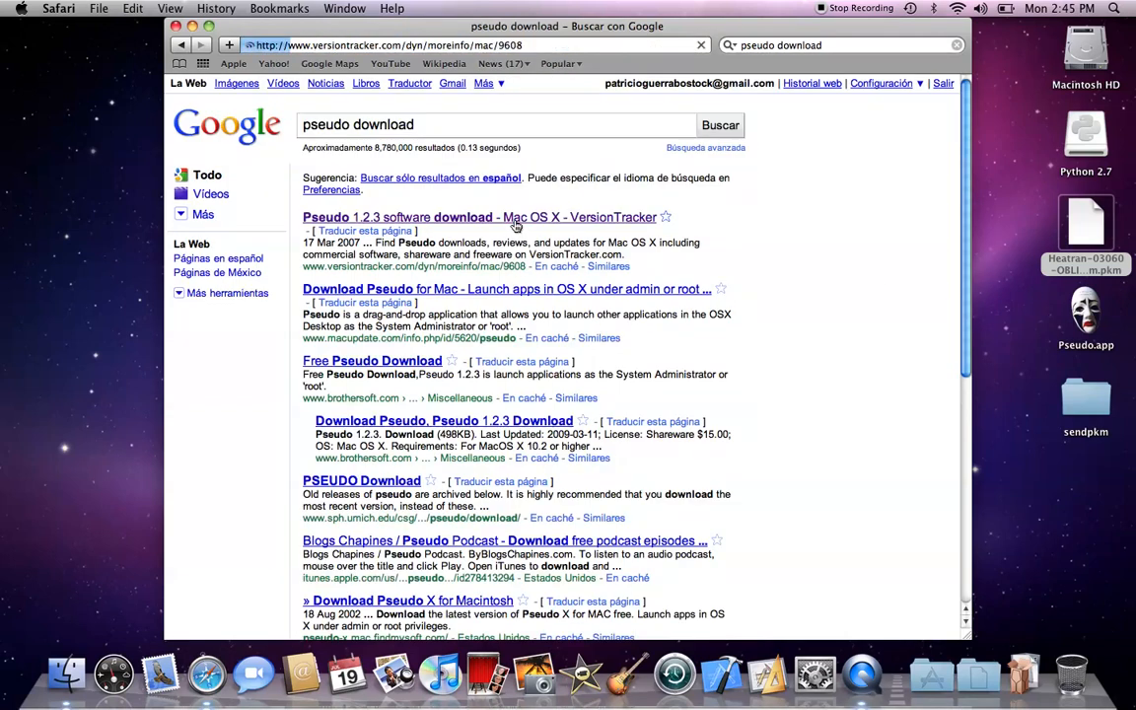
{"action": "left_click", "coordinate": [479, 217]}
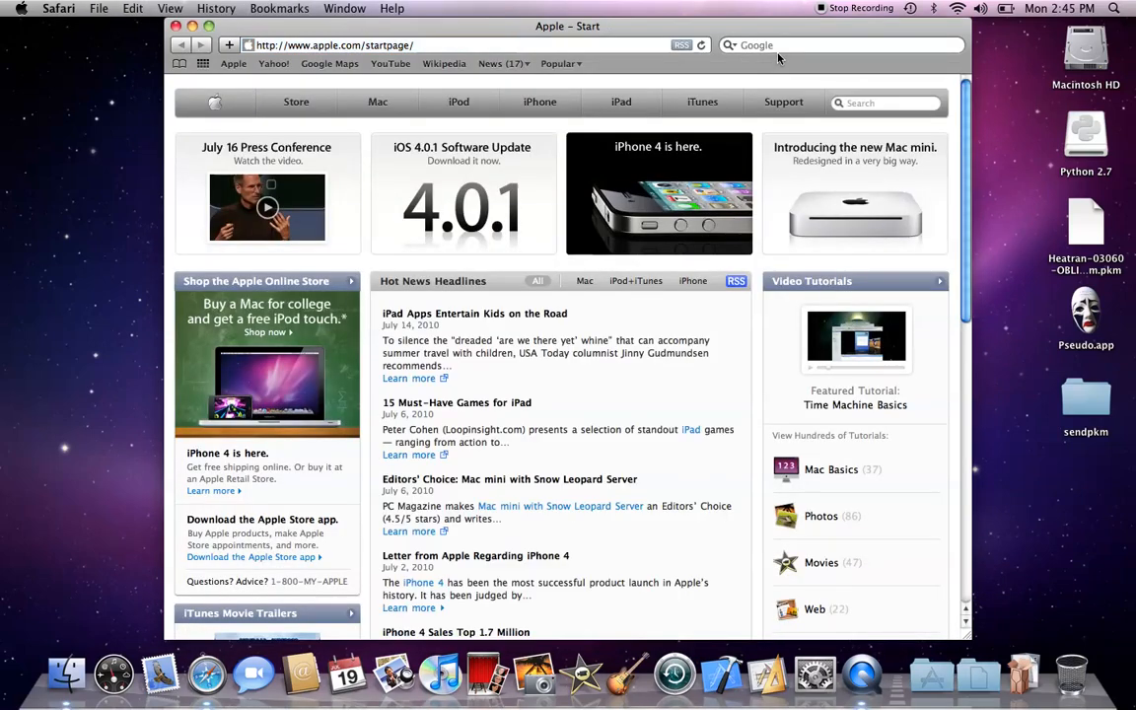
- Search Google for sendpkm and read the pokewifi LiveJournal guide on sending Pokémon via GTS
{"action": "type", "text": "sned"}
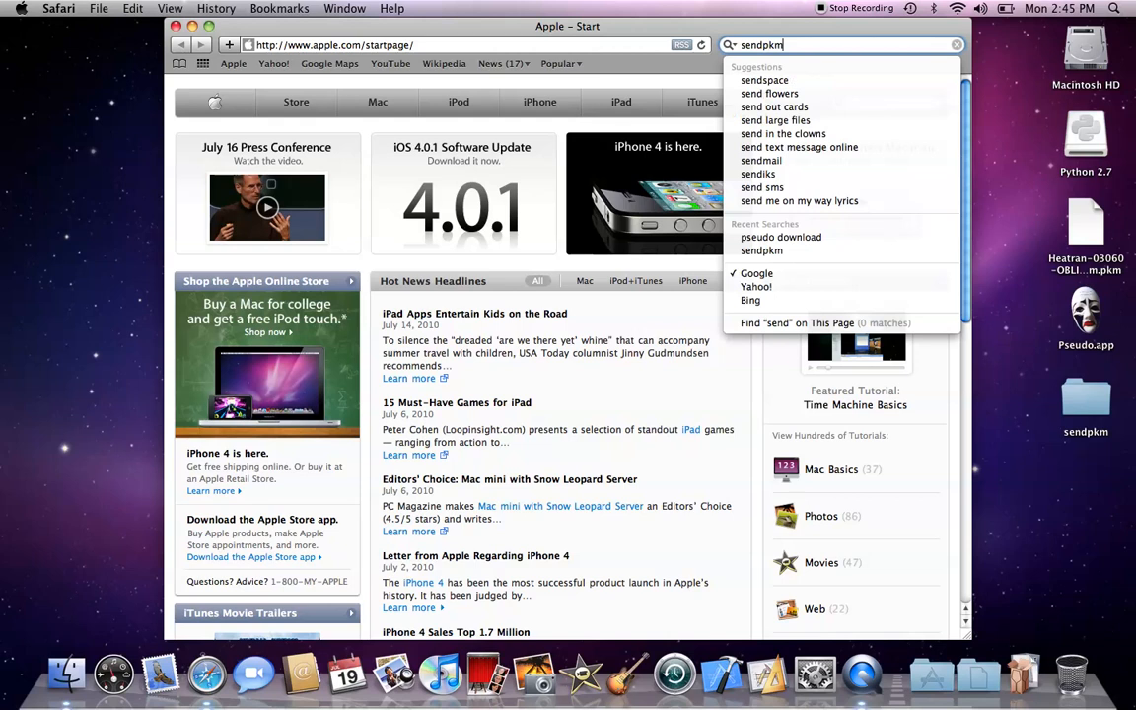
{"action": "key", "text": "Return"}
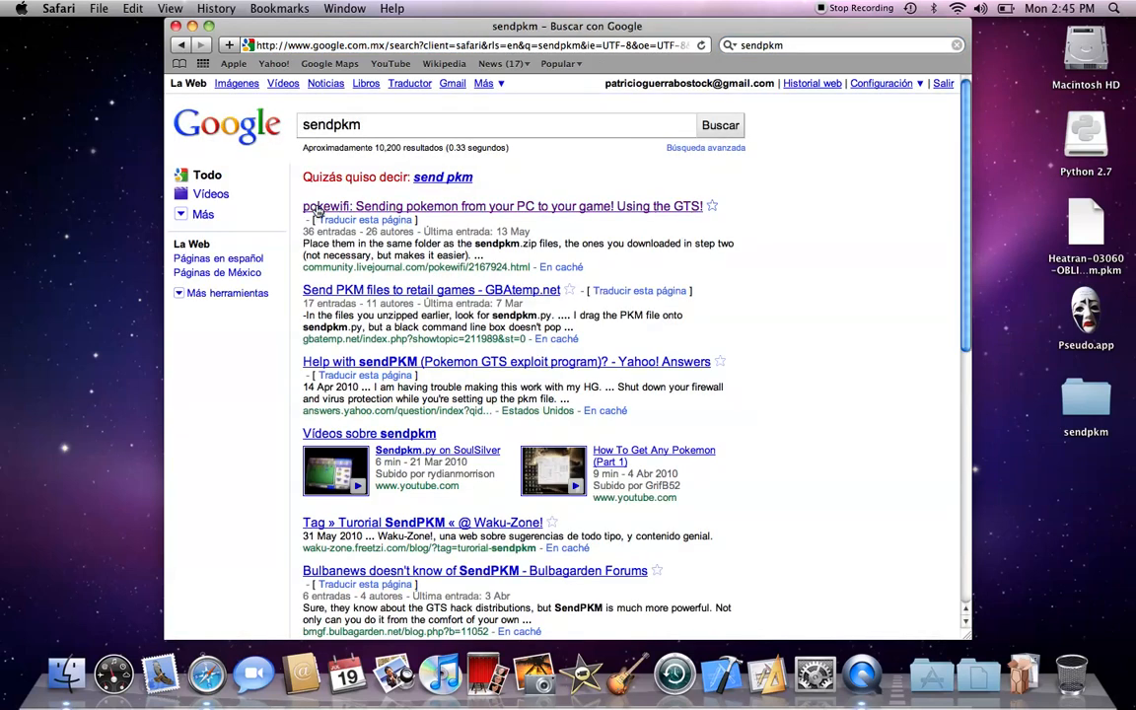
{"action": "left_click", "coordinate": [503, 207]}
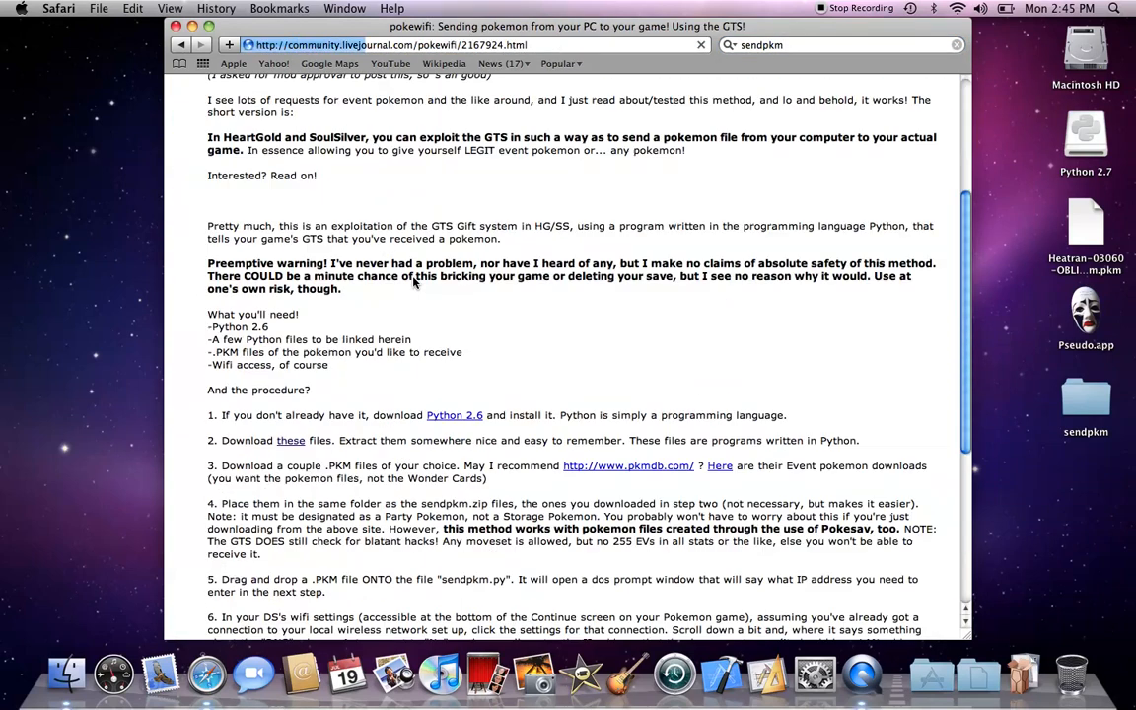
{"action": "scroll", "scroll_direction": "down", "scroll_amount": 3}
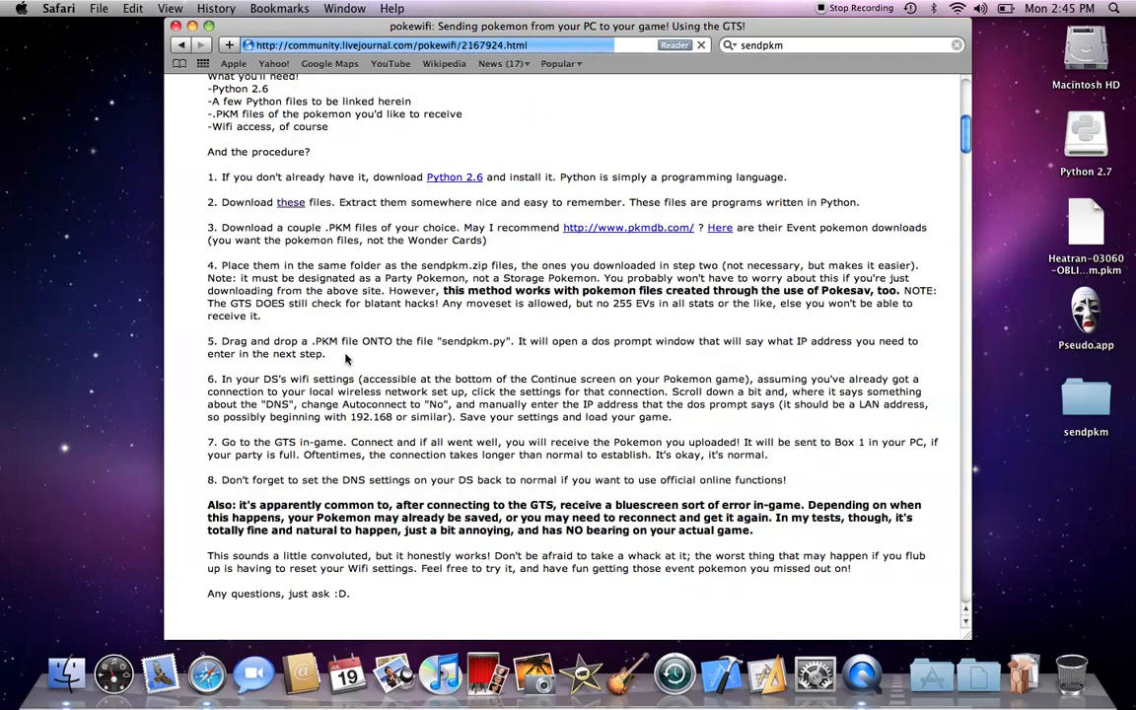
{"action": "scroll", "scroll_direction": "up", "scroll_amount": 3}
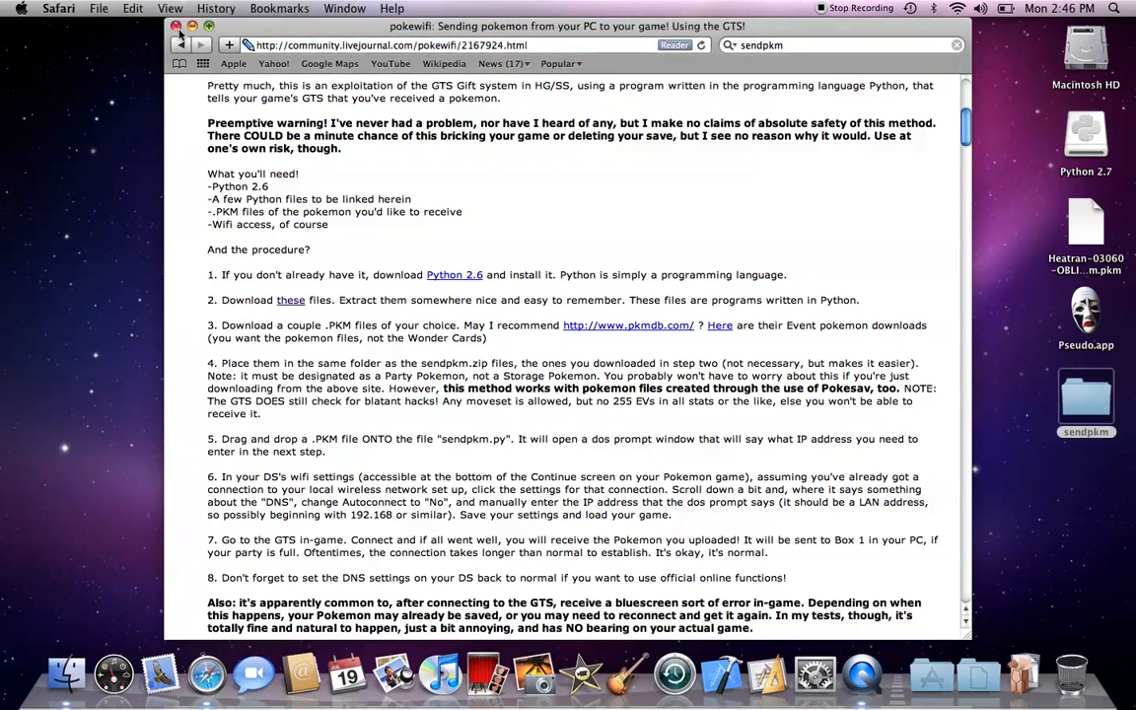
- Launch Terminal through Pseudo with administrator credentials to get a root shell
{"action": "left_click", "coordinate": [177, 28]}
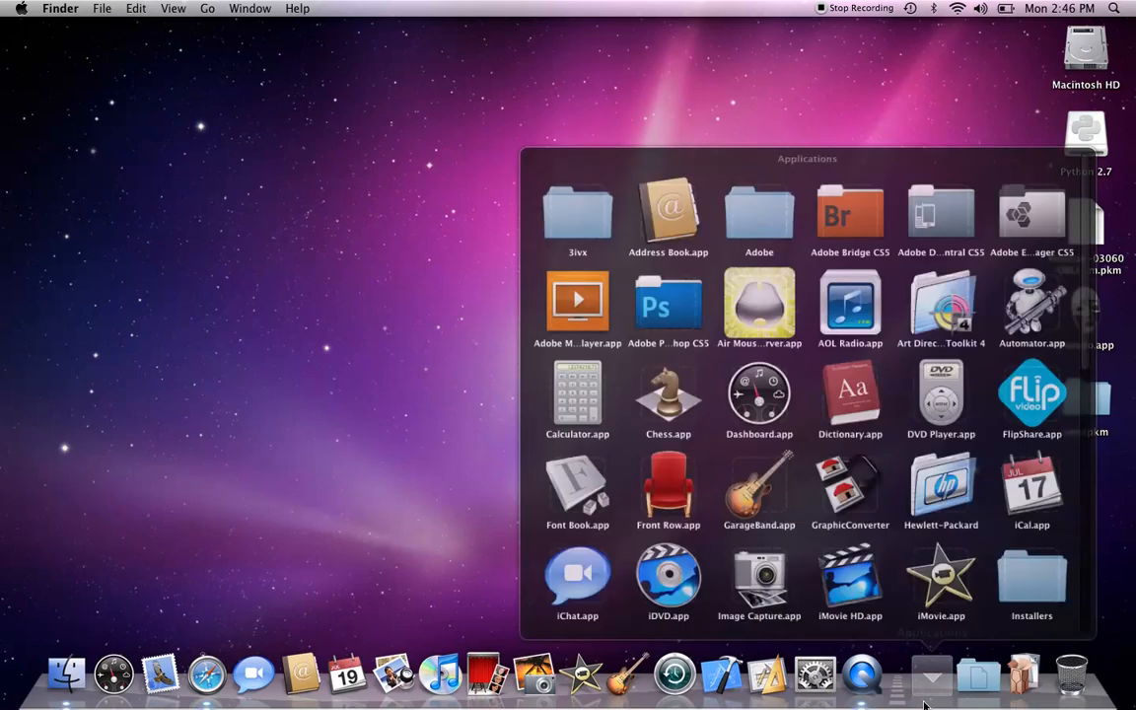
{"action": "scroll", "scroll_direction": "down", "scroll_amount": 3}
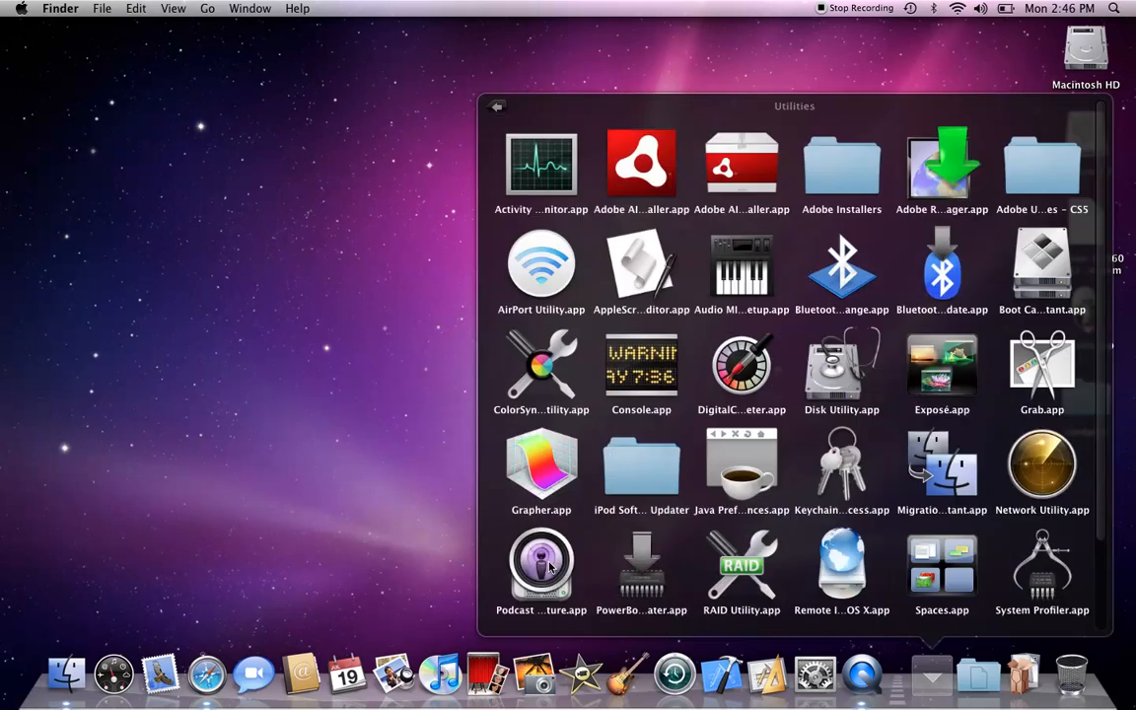
{"action": "scroll", "scroll_direction": "down", "scroll_amount": 3}
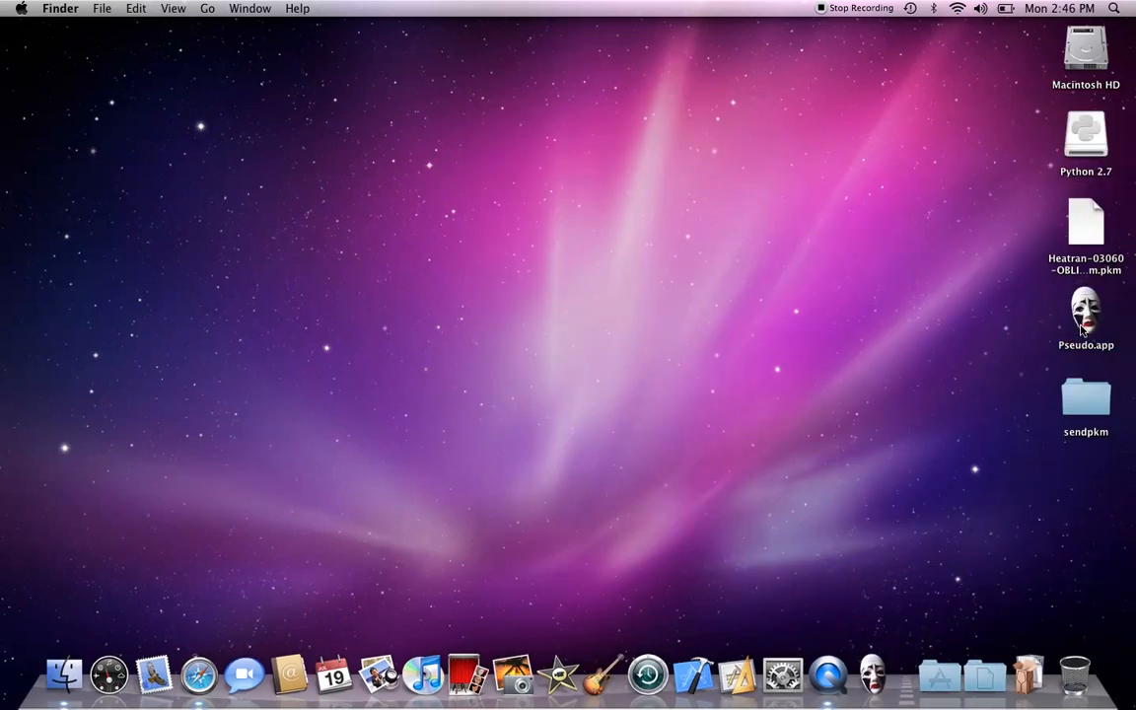
{"action": "left_click", "coordinate": [872, 674]}
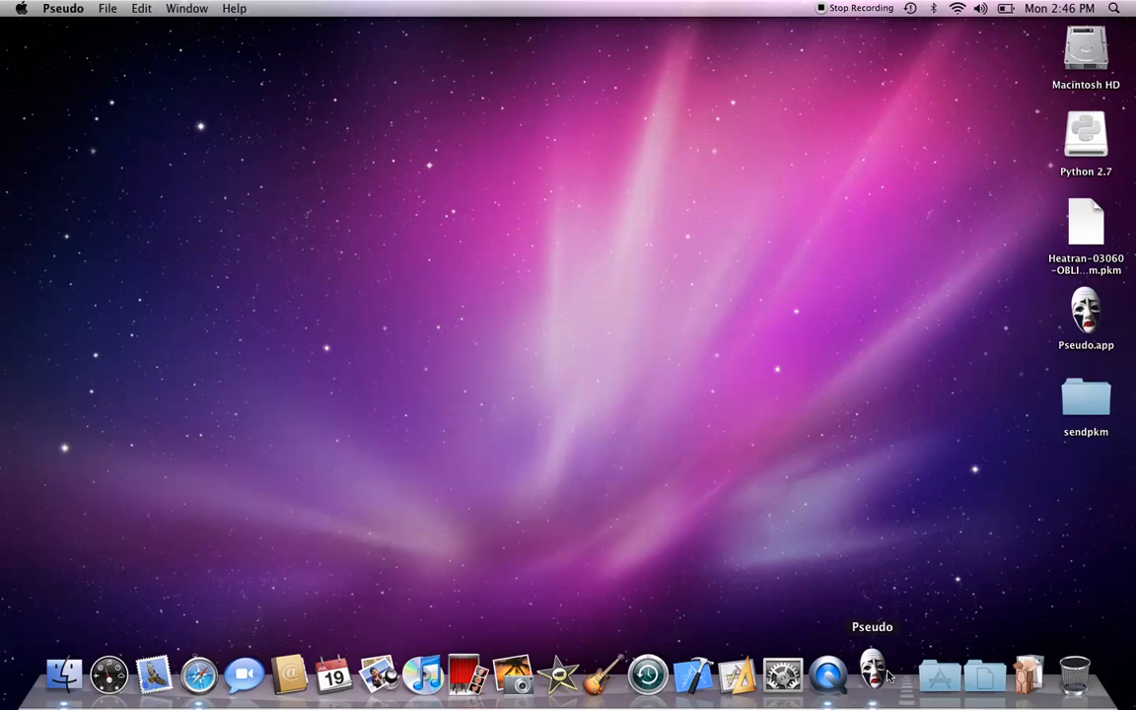
{"action": "left_click", "coordinate": [872, 674]}
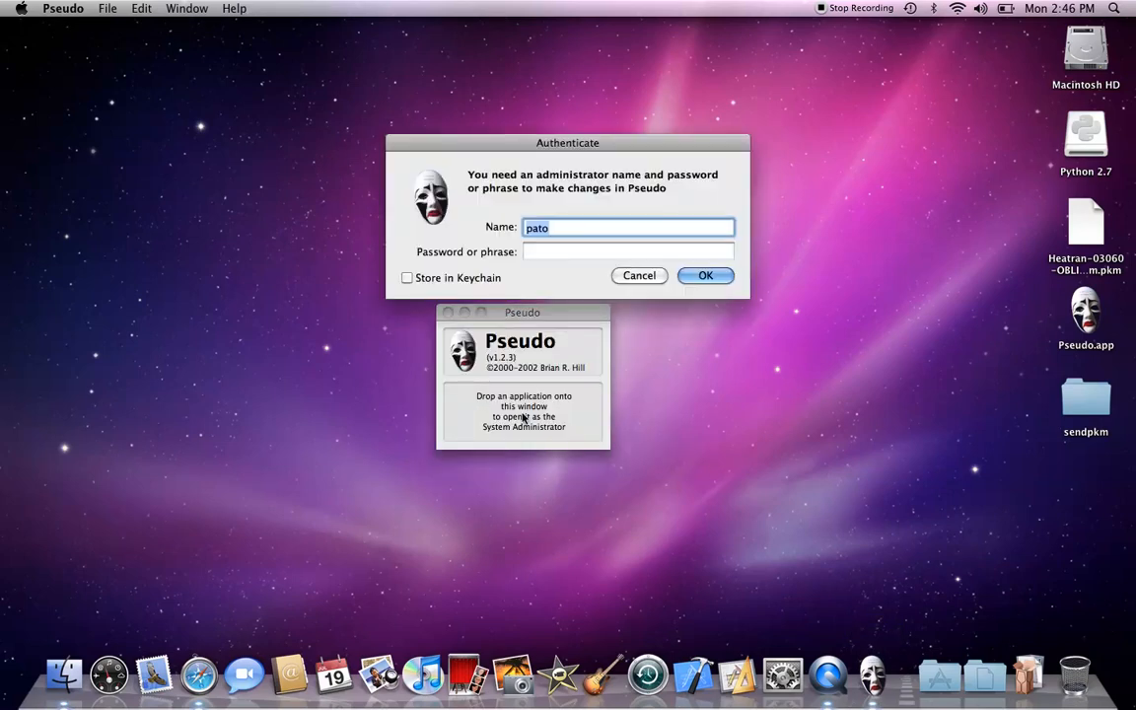
{"action": "left_click", "coordinate": [627, 253]}
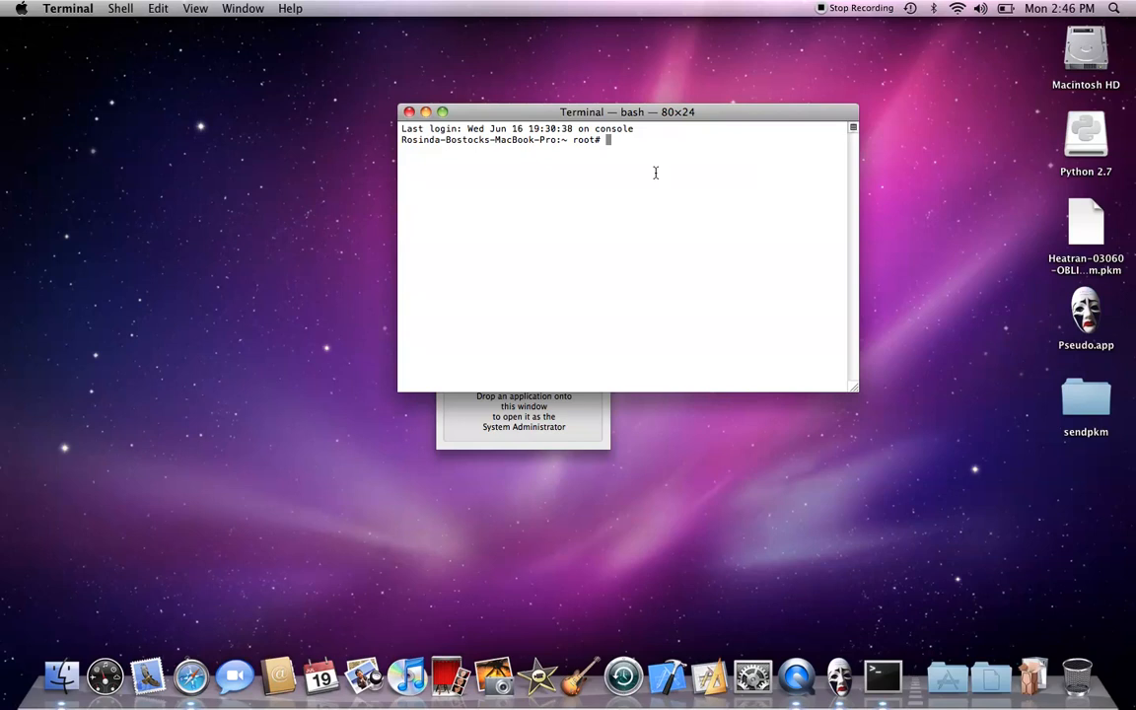
{"action": "mouse_move", "coordinate": [1104, 227]}
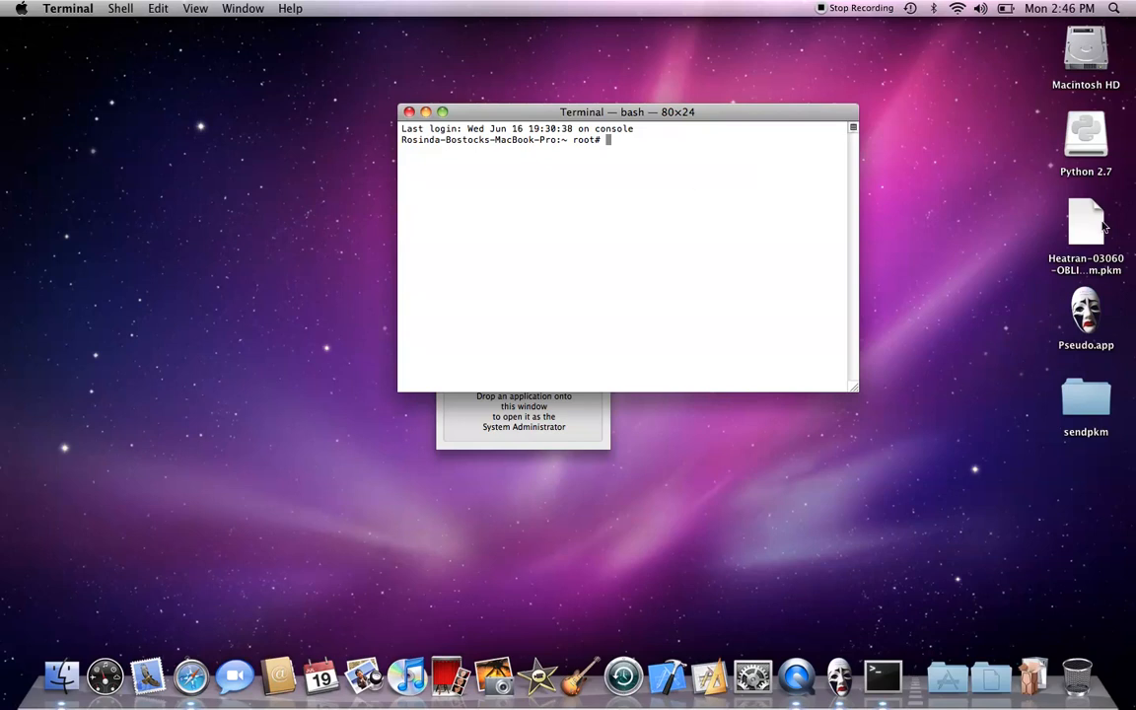
- Change the root shell's directory to the Desktop sendpkm folder, pasting its path by drag
{"action": "left_click", "coordinate": [1084, 221]}
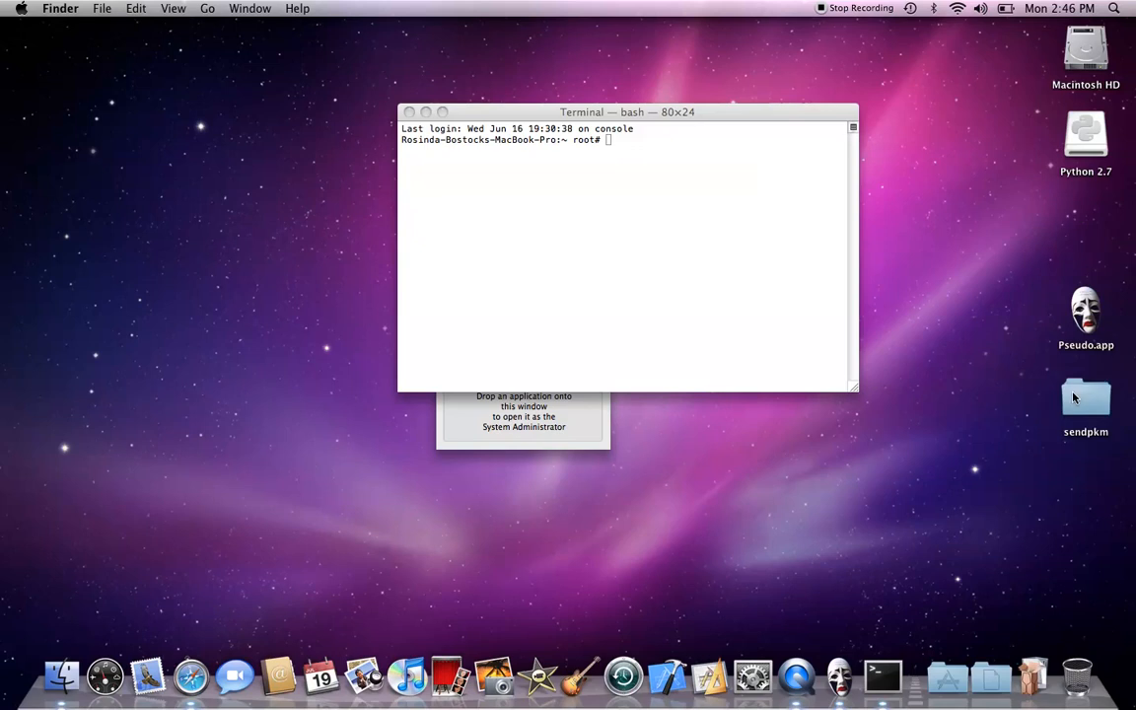
{"action": "left_click", "coordinate": [627, 256]}
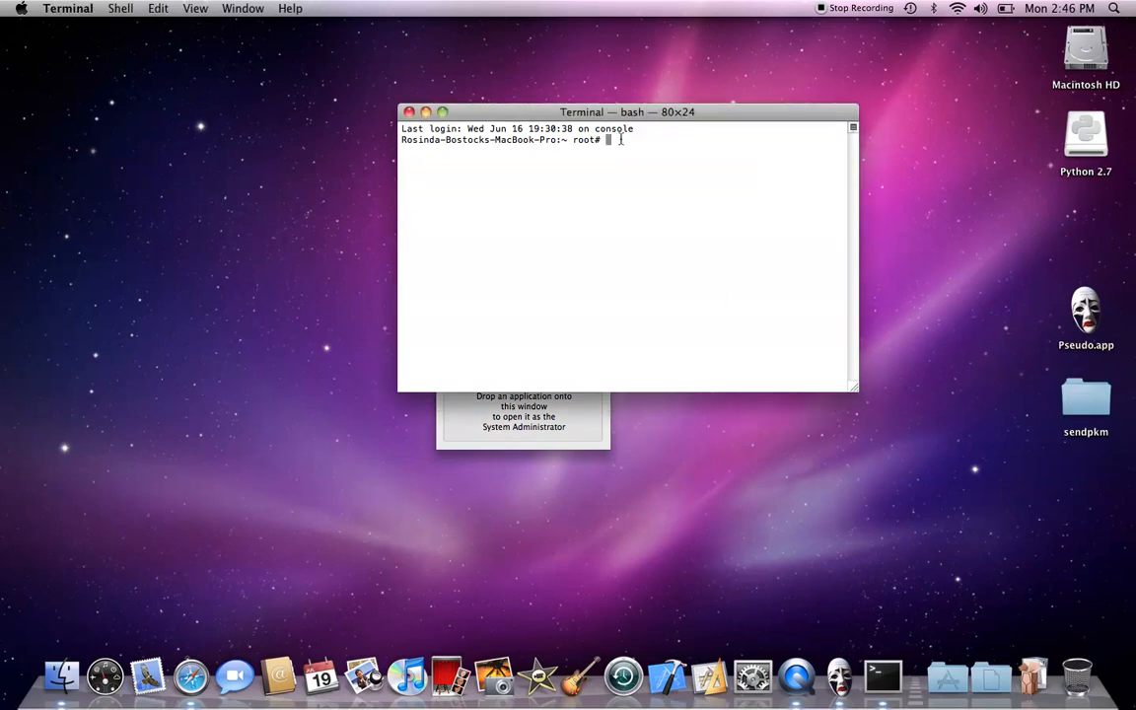
{"action": "type", "text": "cd/Users/pato/Desktop/sendpkm"}
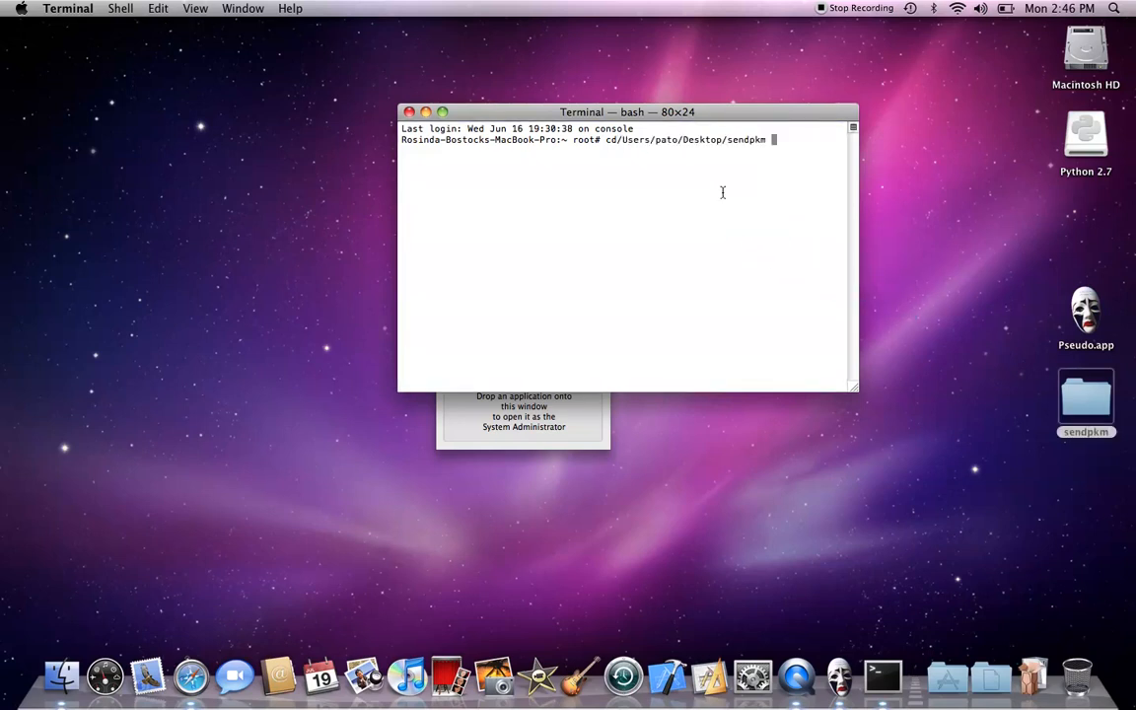
{"action": "key", "text": "Return"}
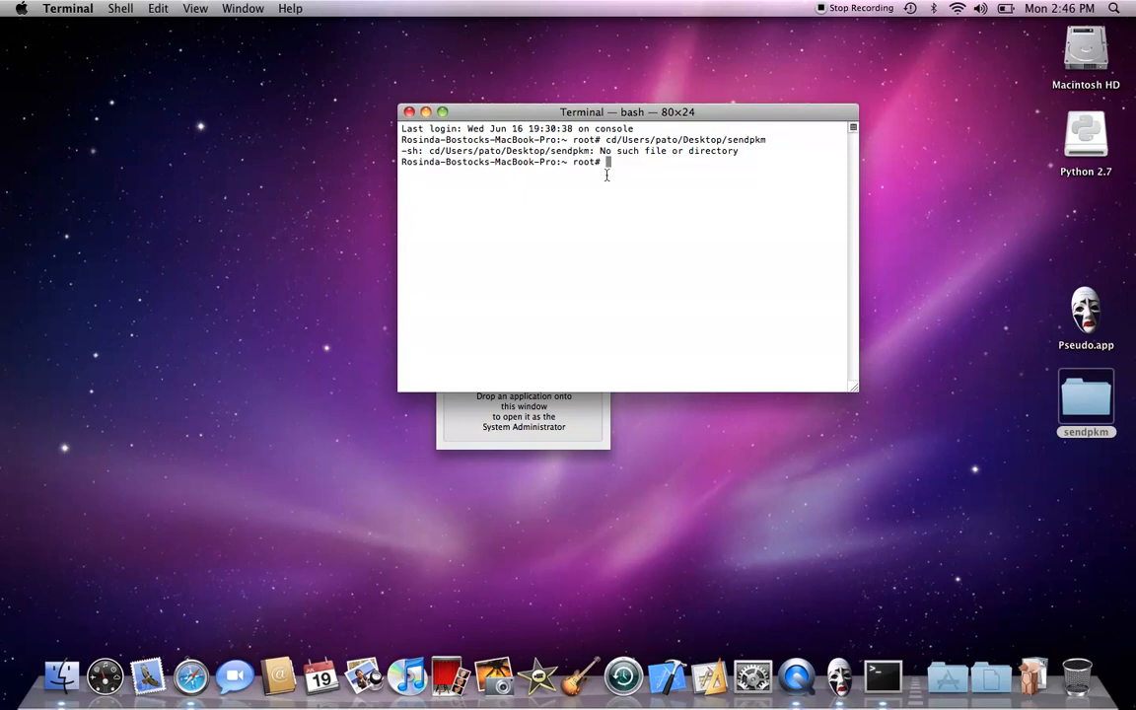
{"action": "mouse_move", "coordinate": [521, 166]}
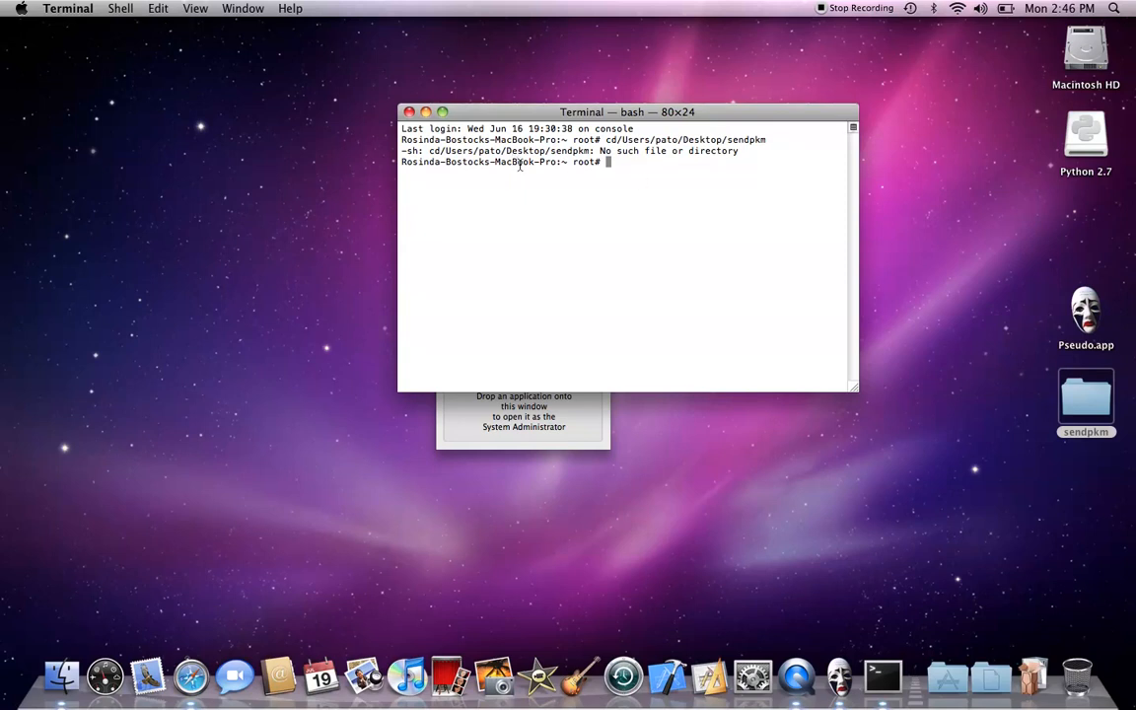
{"action": "mouse_move", "coordinate": [623, 165]}
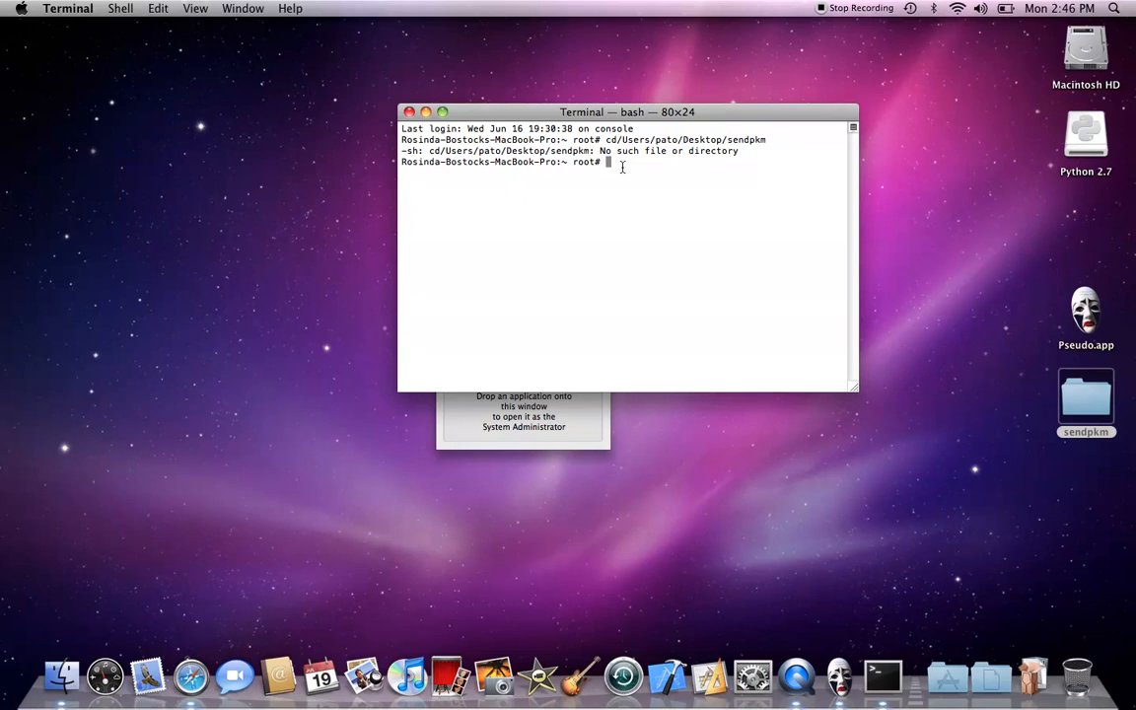
{"action": "mouse_move", "coordinate": [1073, 393]}
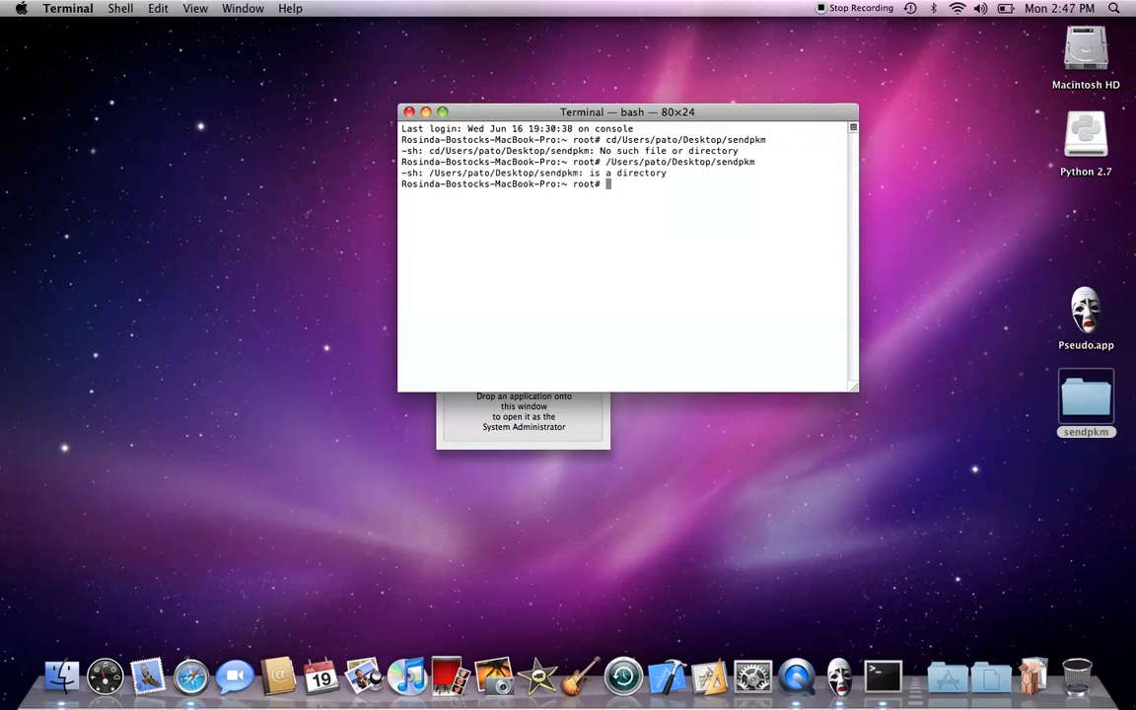
{"action": "type", "text": "cd"}
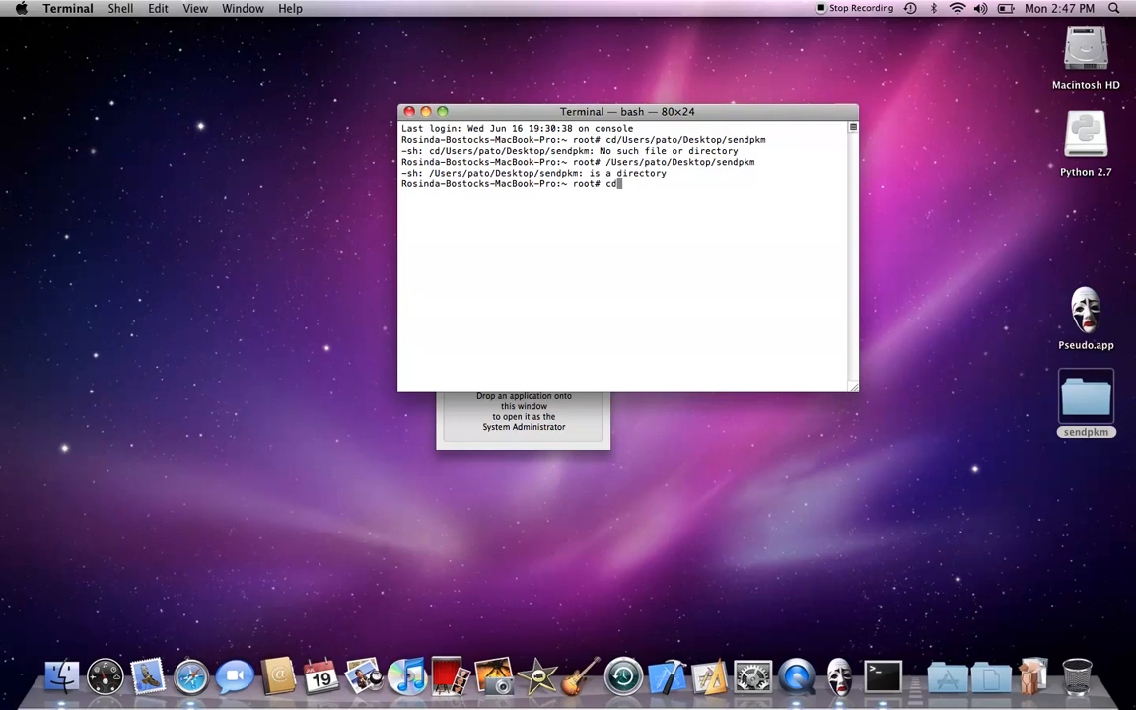
{"action": "left_click_drag", "start_coordinate": [1085, 398], "coordinate": [708, 203]}
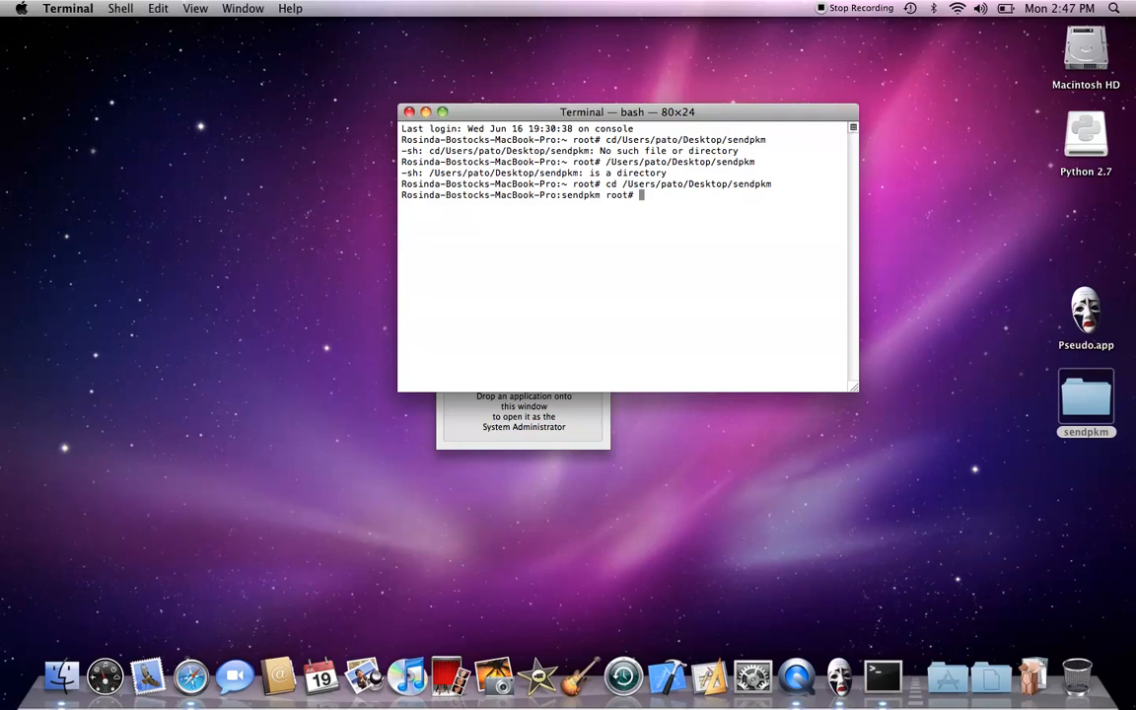
{"action": "mouse_move", "coordinate": [785, 209]}
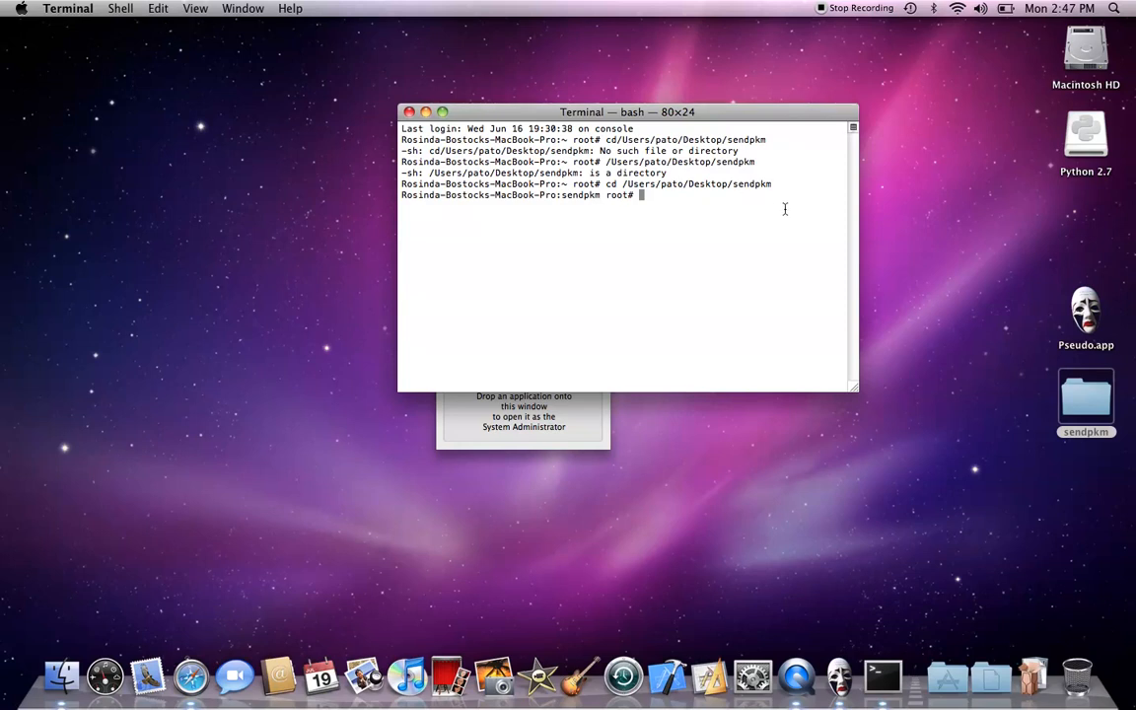
{"action": "mouse_move", "coordinate": [729, 245]}
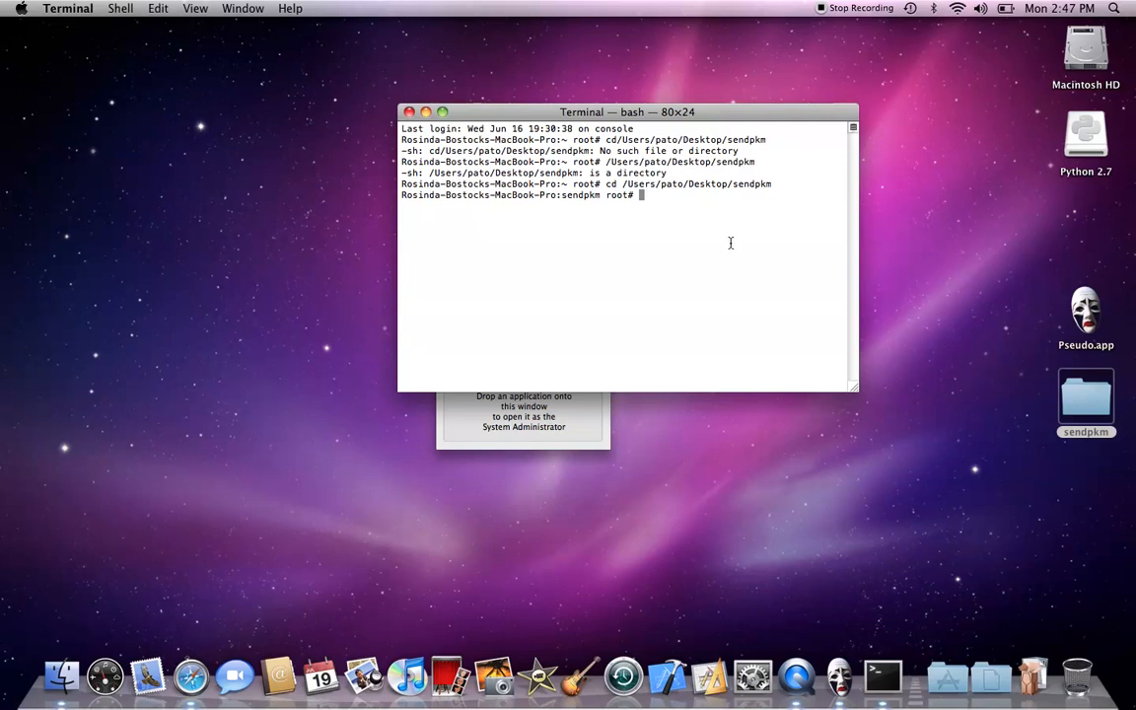
{"action": "left_click", "coordinate": [777, 292]}
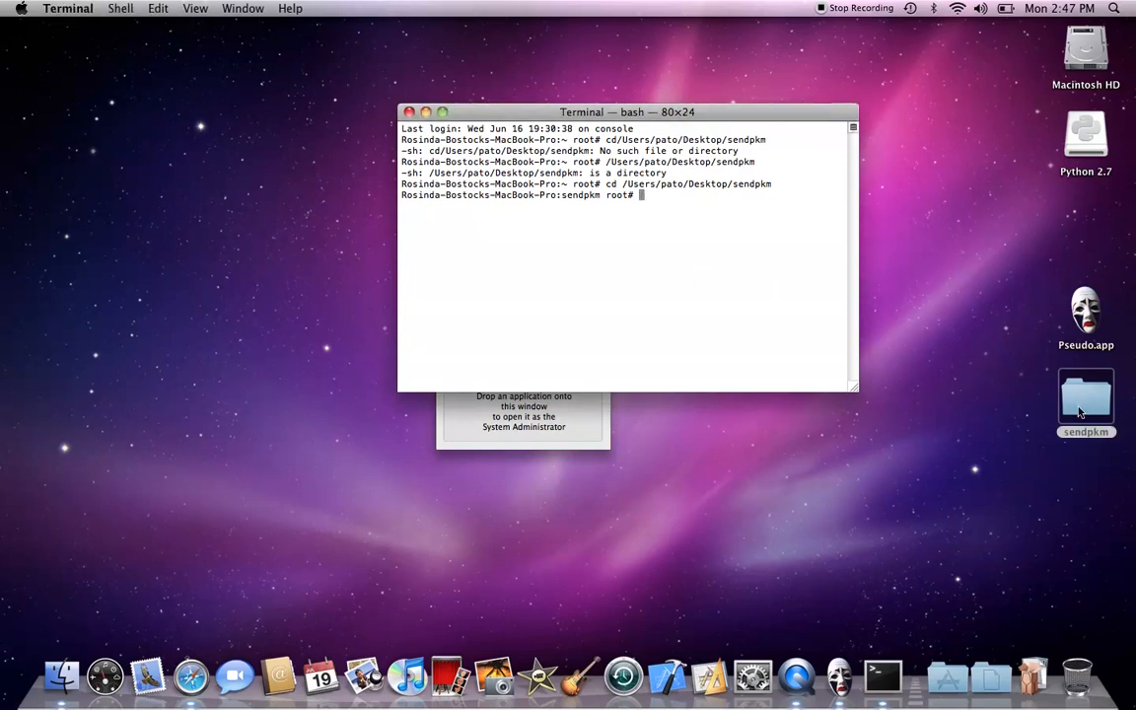
- Run sendpkm.py as root and feed it the Heatran .pkm, reaching the DS DNS server prompt
{"action": "double_click", "coordinate": [1085, 398]}
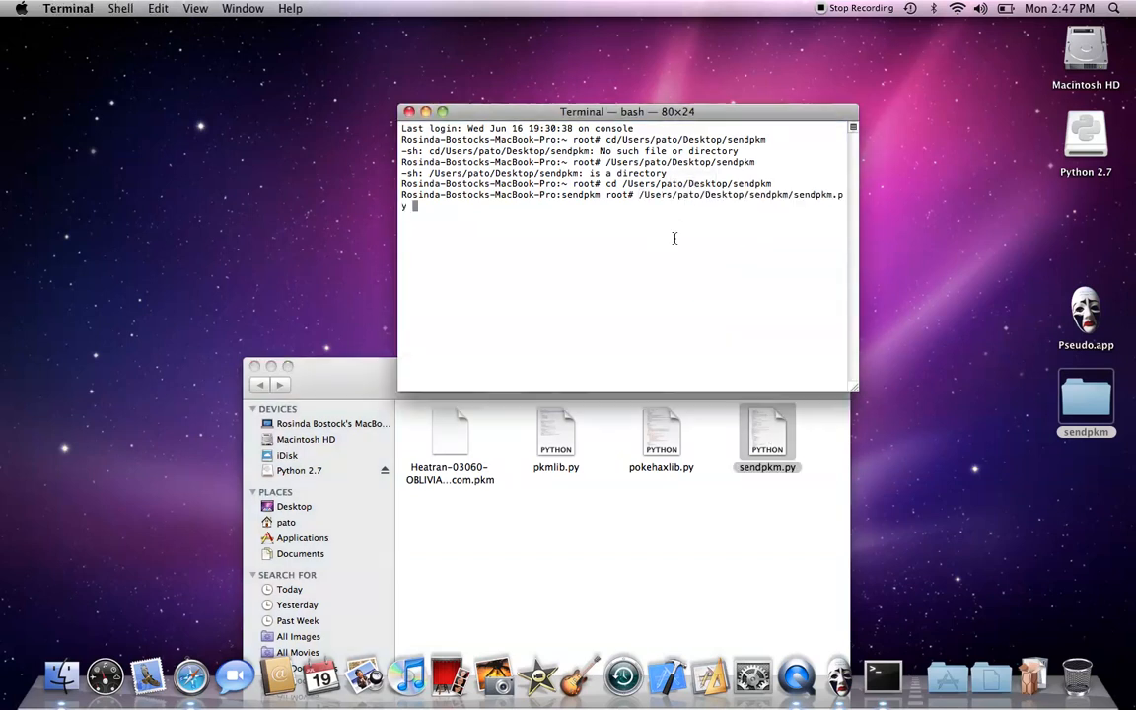
{"action": "key", "text": "Return"}
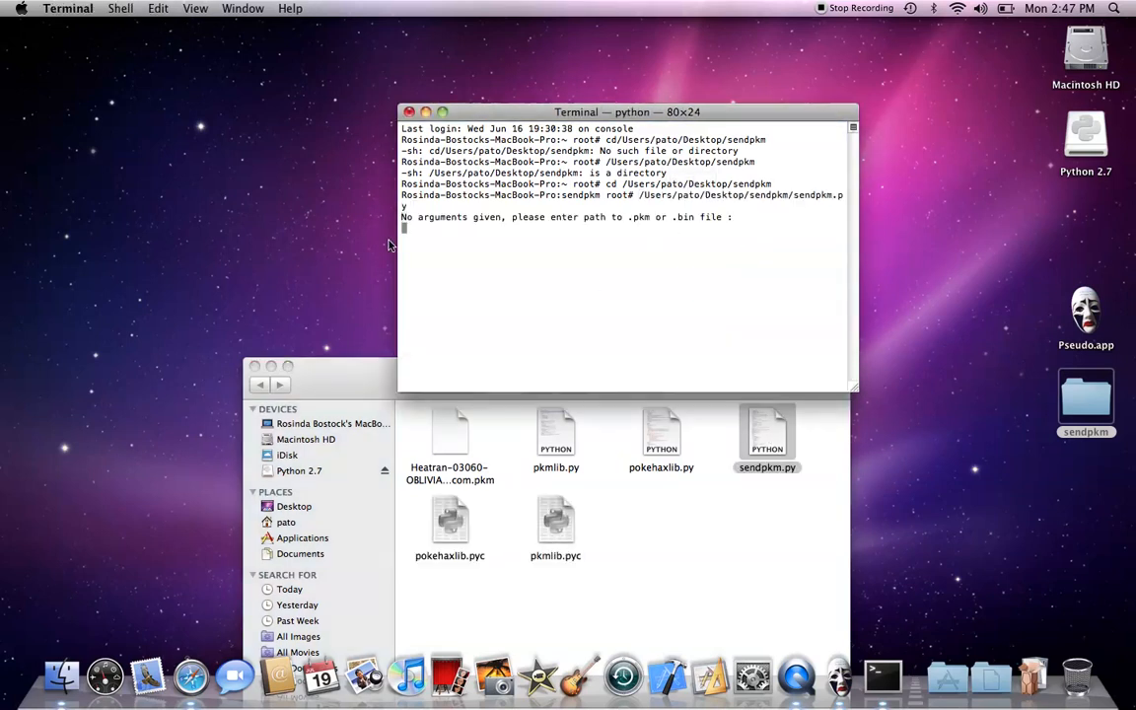
{"action": "mouse_move", "coordinate": [675, 533]}
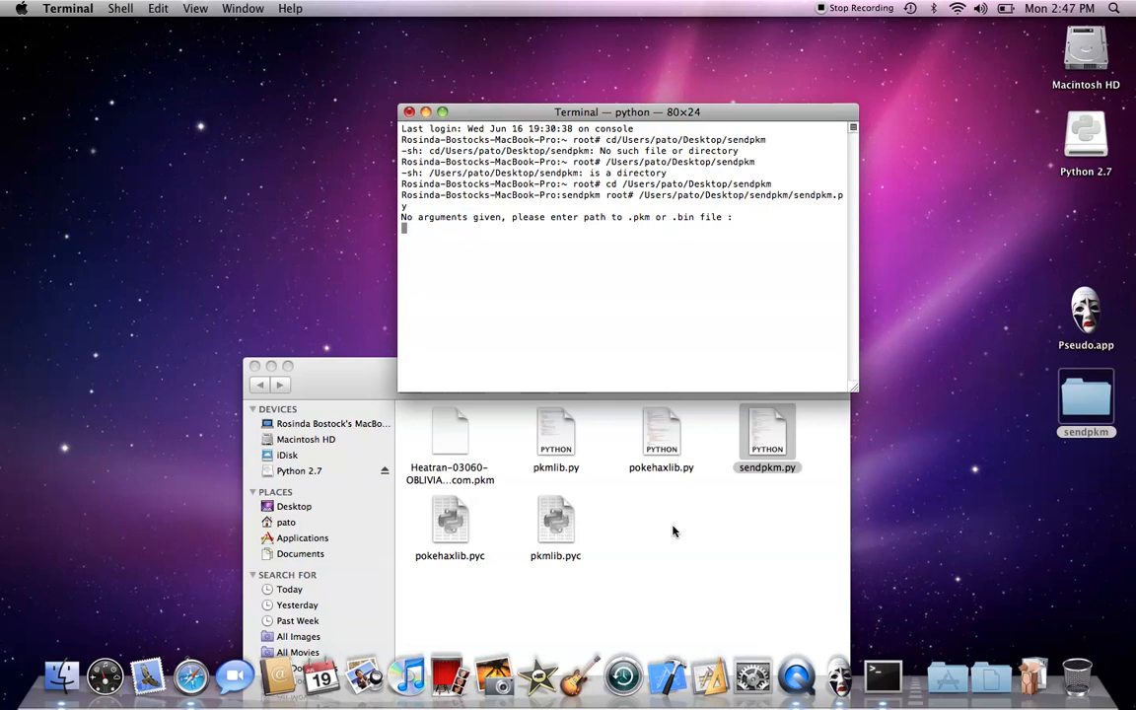
{"action": "mouse_move", "coordinate": [450, 500]}
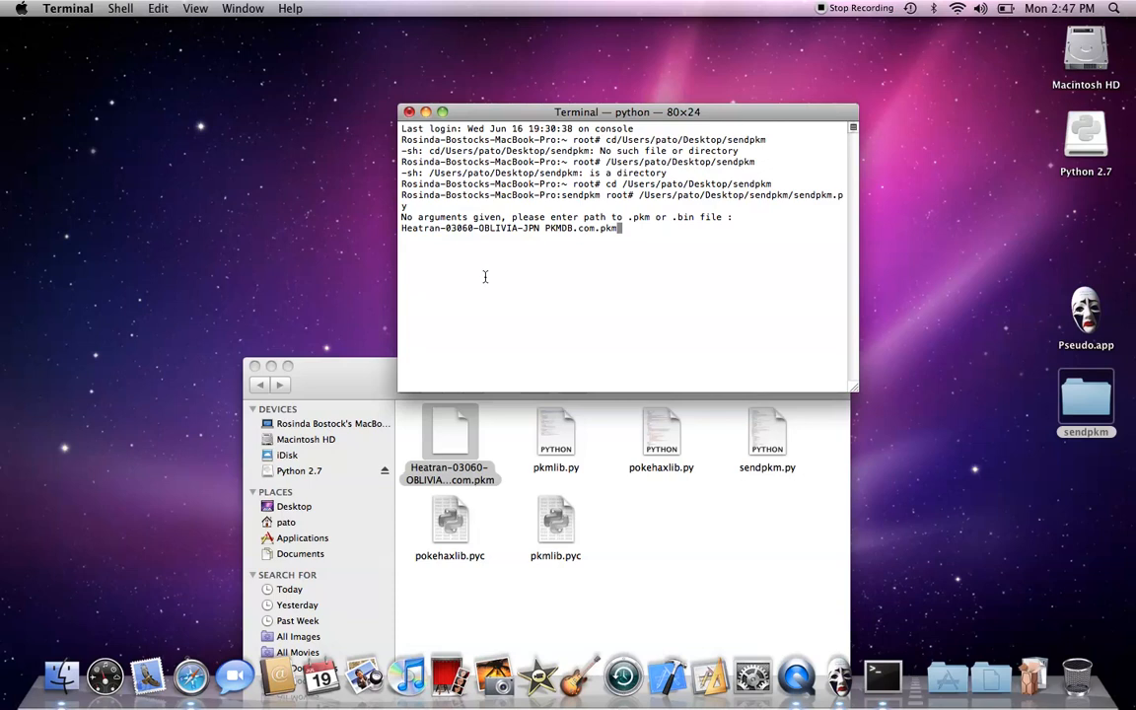
{"action": "key", "text": "Return"}
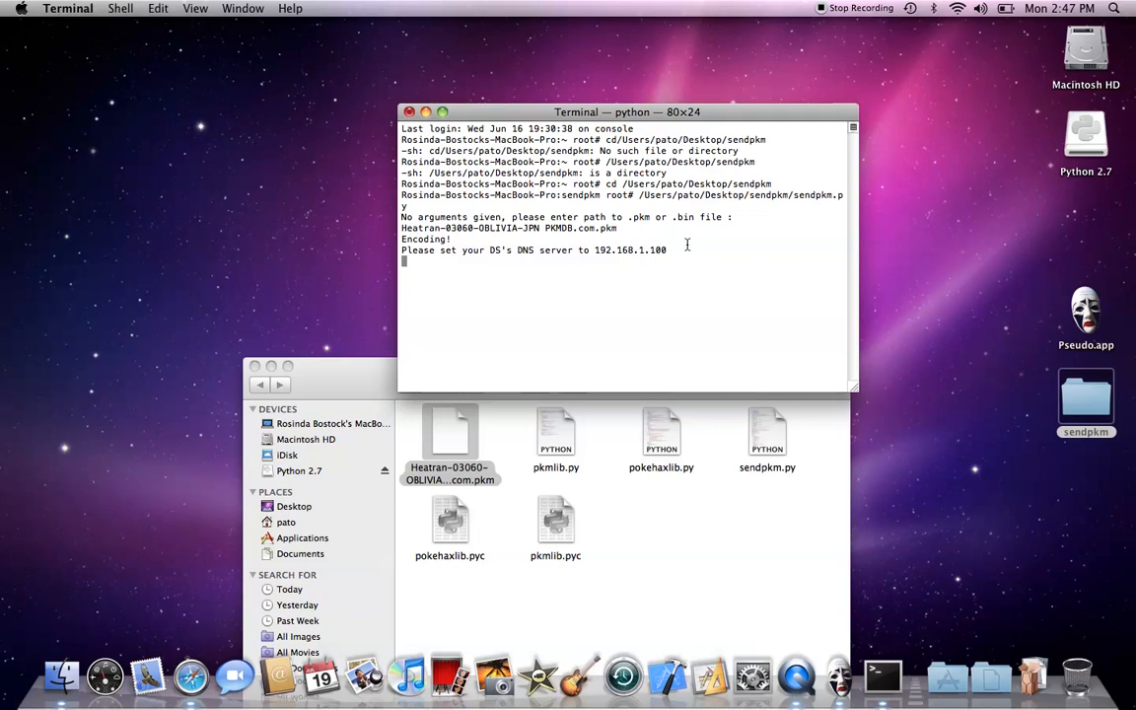
{"action": "mouse_move", "coordinate": [714, 260]}
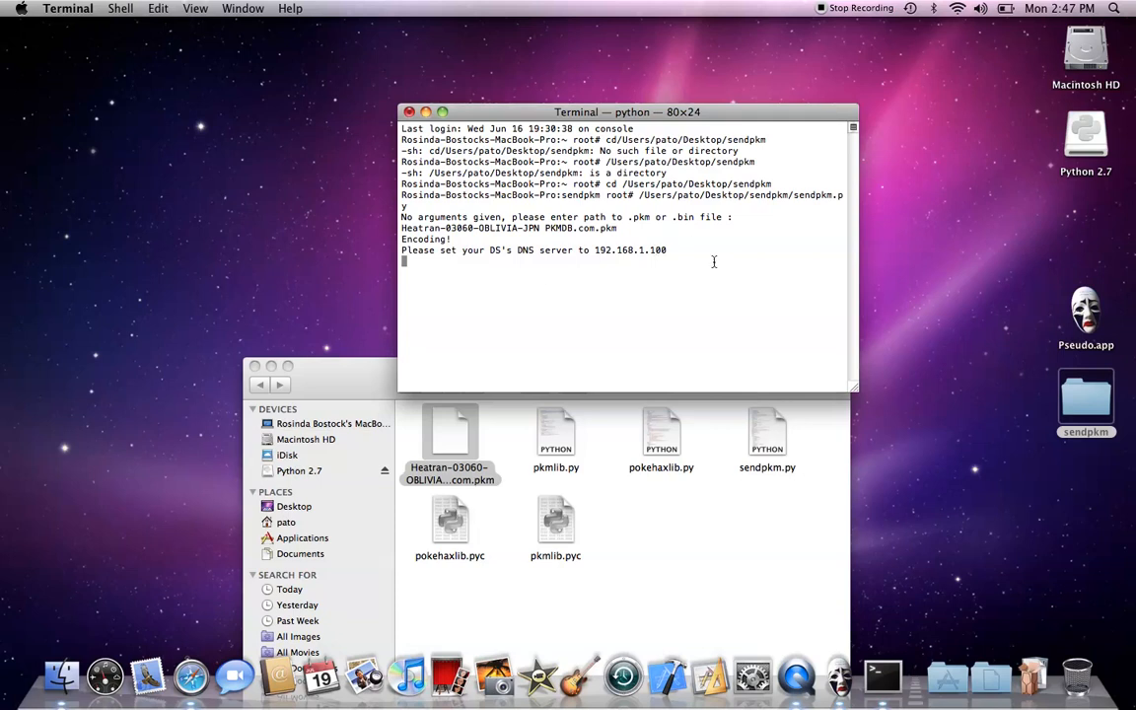